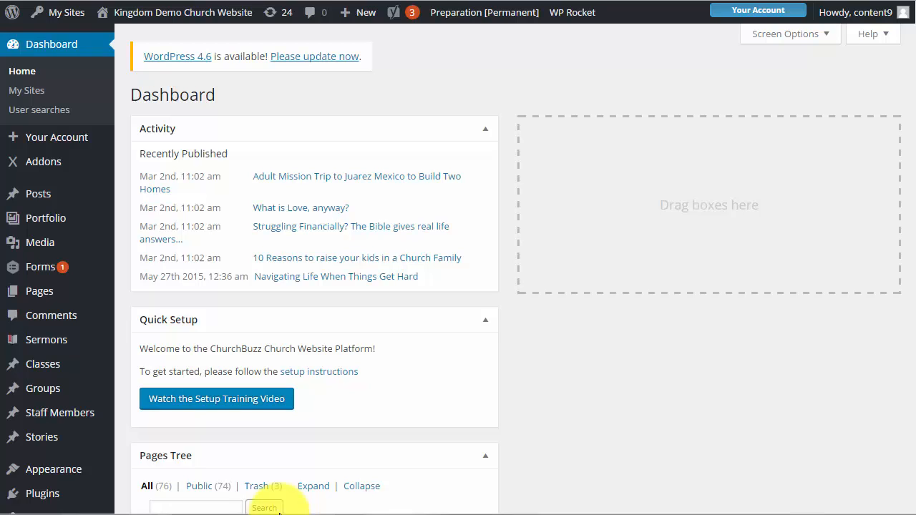
mouse_move(393, 465)
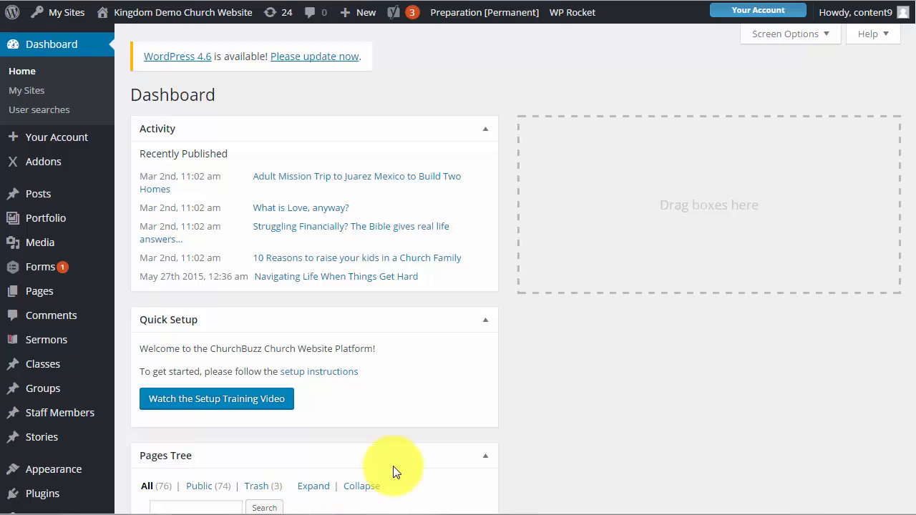
mouse_move(389, 51)
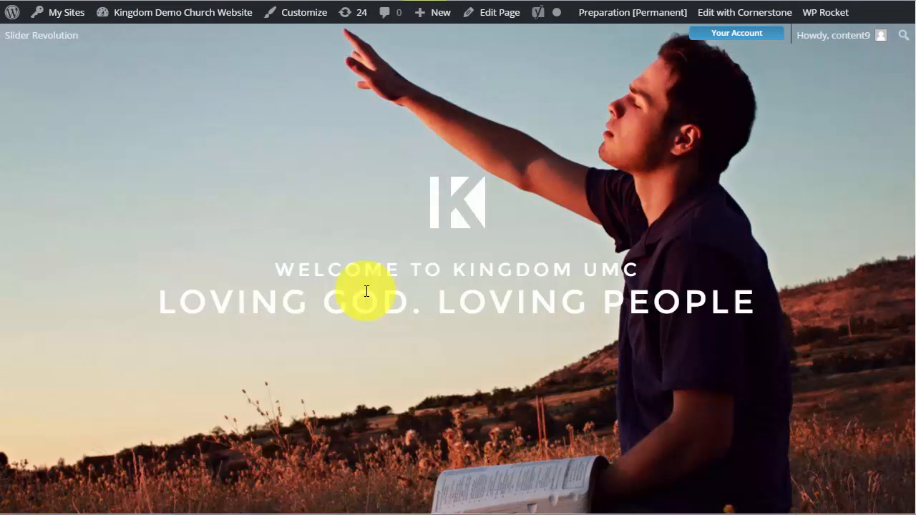
- Scroll the live Kingdom church homepage while its worship slider plays
scroll(down, 3)
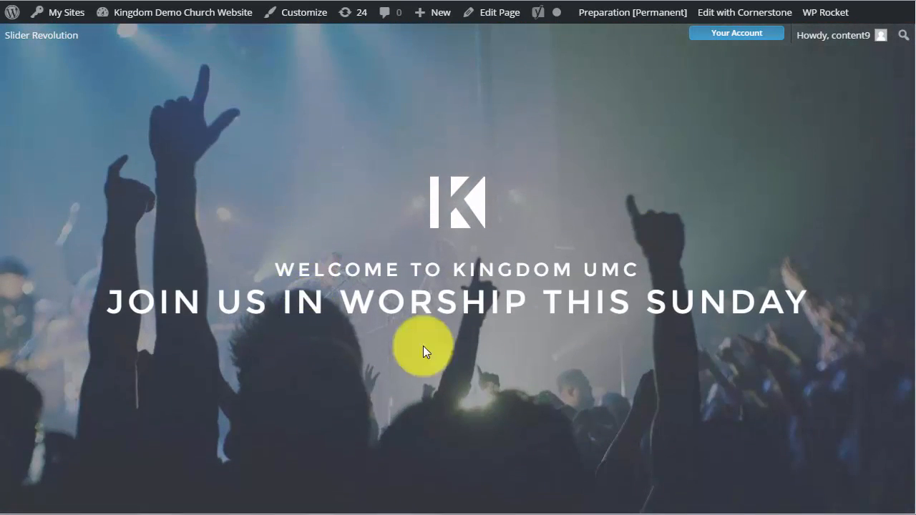
mouse_move(279, 224)
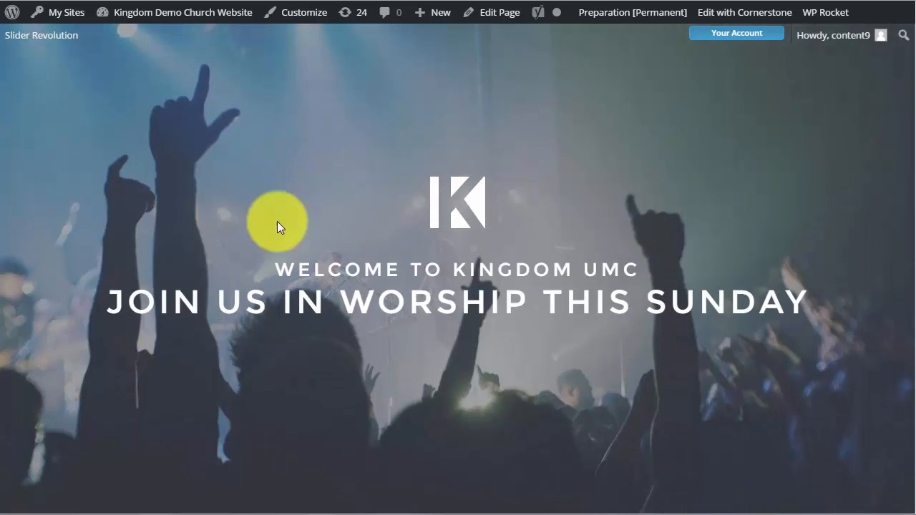
mouse_move(565, 197)
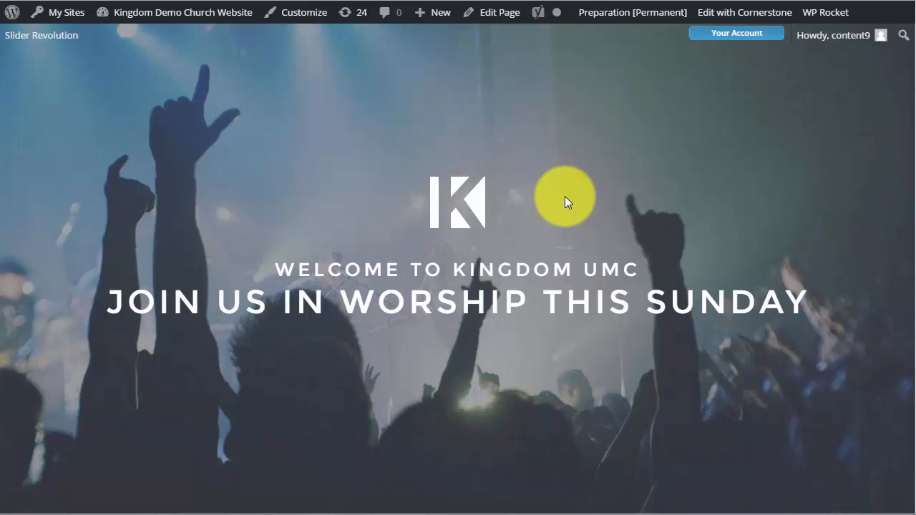
mouse_move(497, 161)
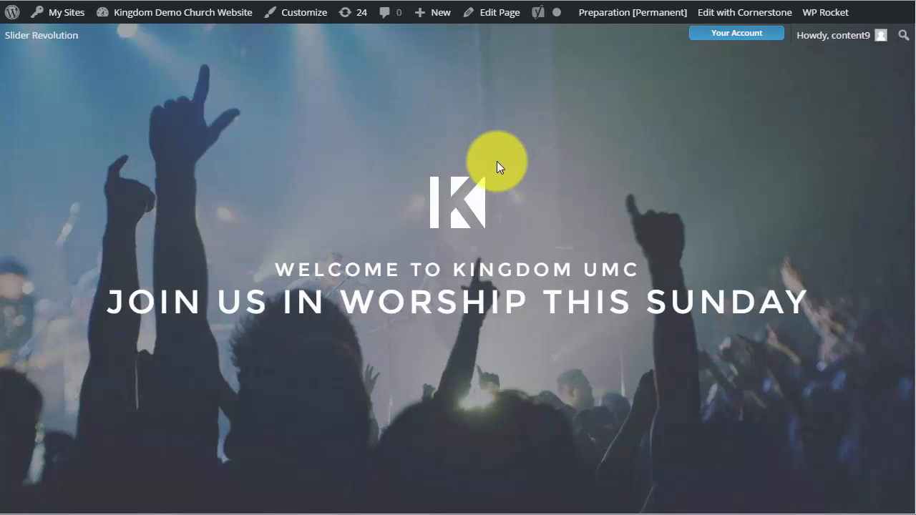
mouse_move(328, 128)
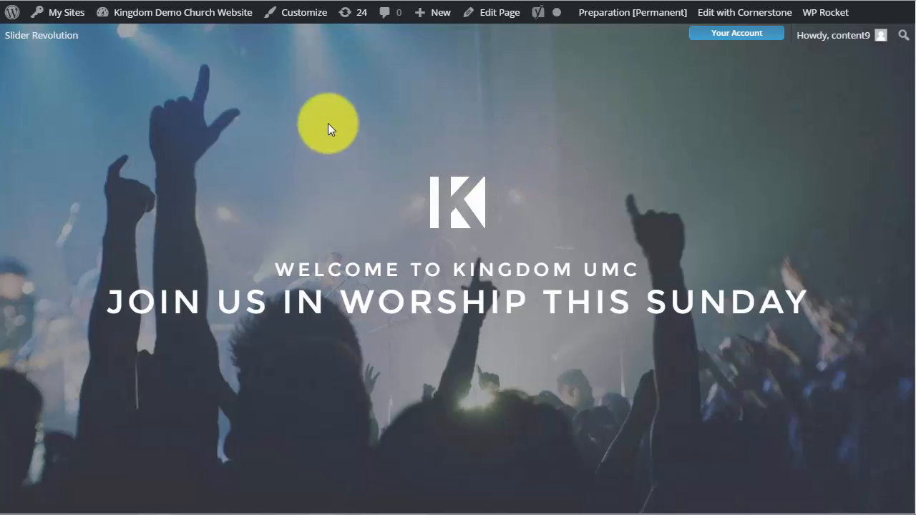
mouse_move(374, 198)
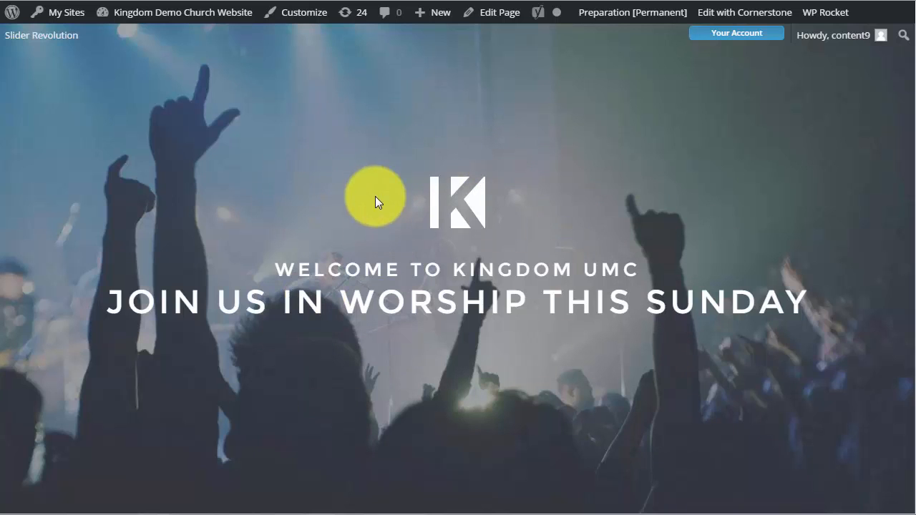
mouse_move(400, 137)
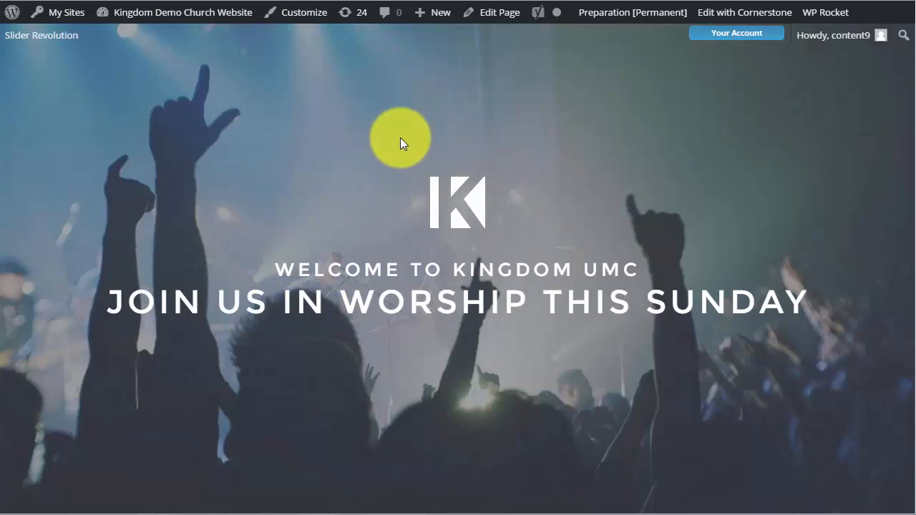
mouse_move(342, 118)
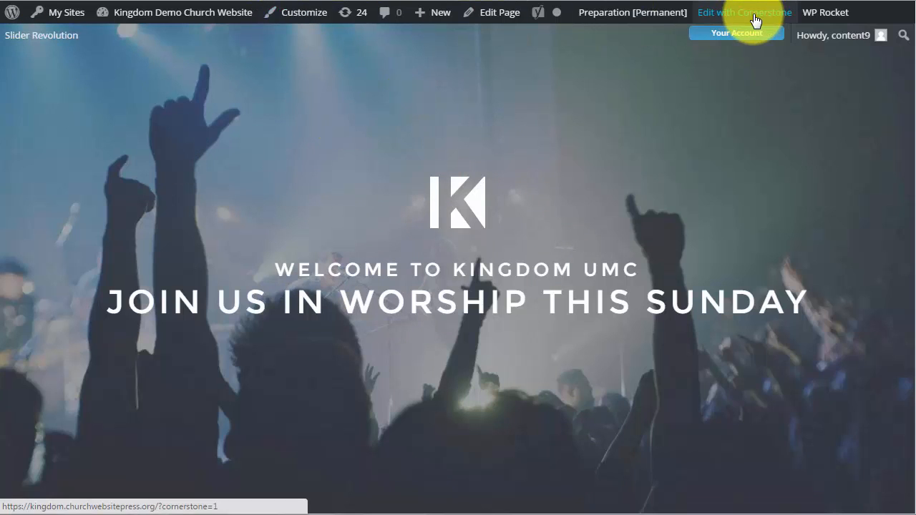
- Edit the homepage in Cornerstone and show its page settings, including slider options
click(745, 12)
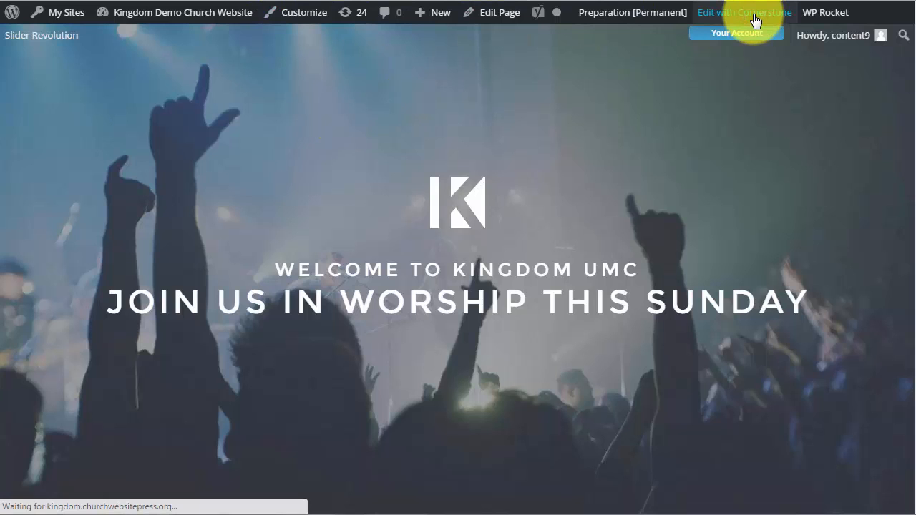
click(745, 12)
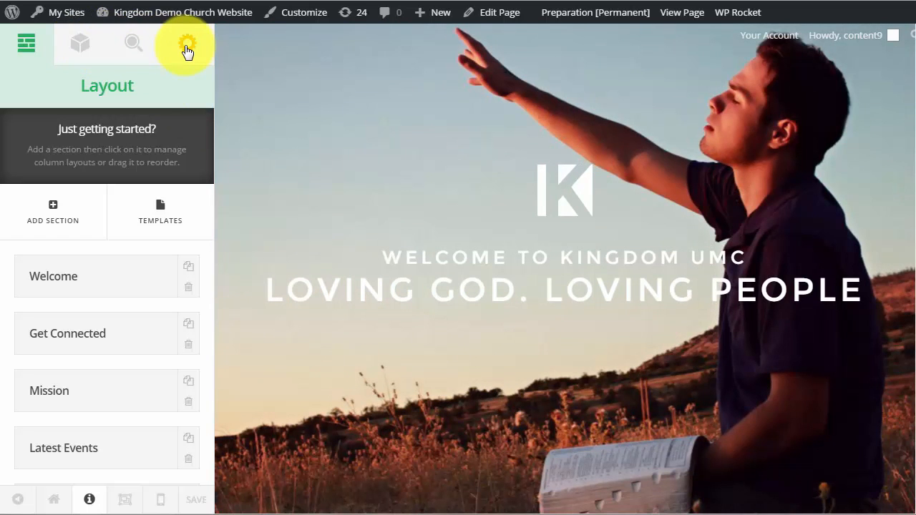
click(186, 43)
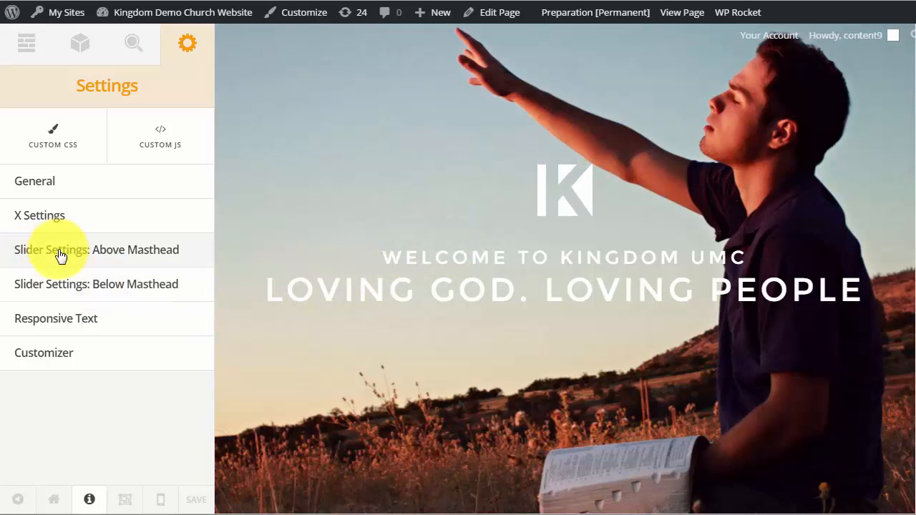
mouse_move(131, 256)
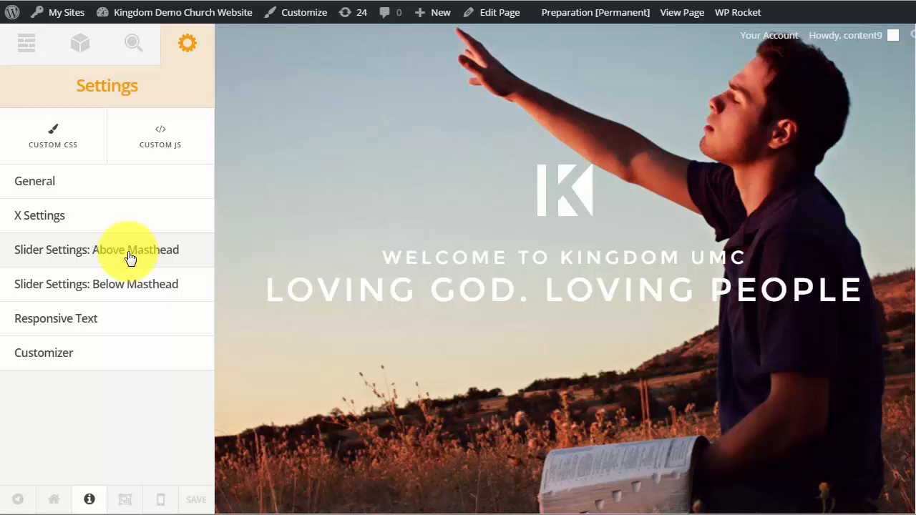
- Set the Above Masthead slider from Revolution Slider: Church Home to Deactivated
click(93, 250)
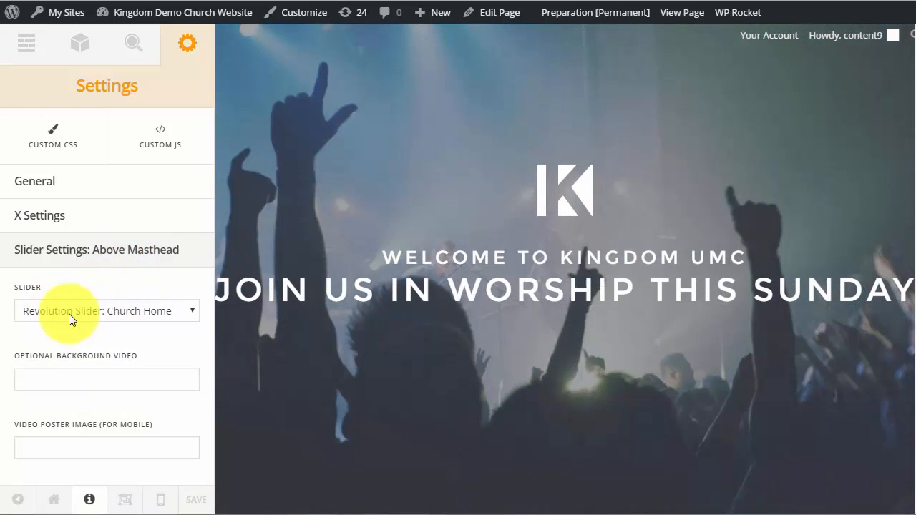
mouse_move(129, 313)
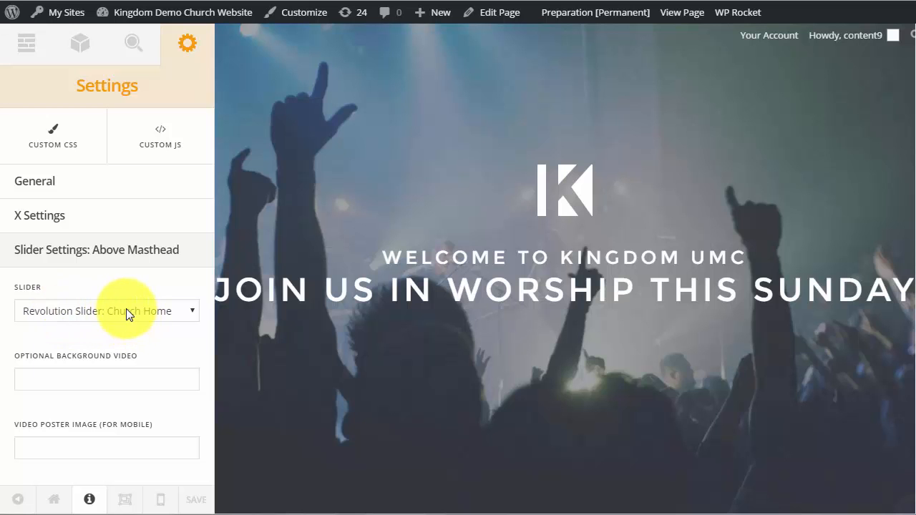
click(107, 311)
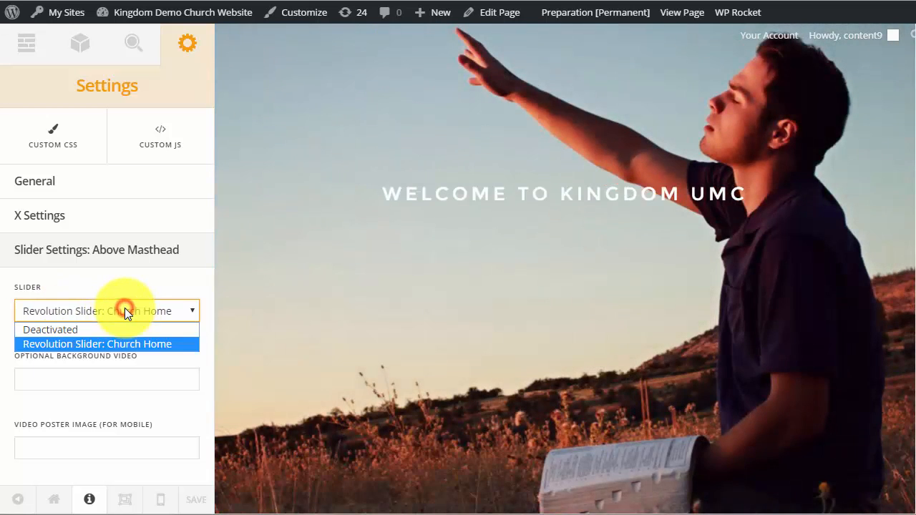
click(49, 329)
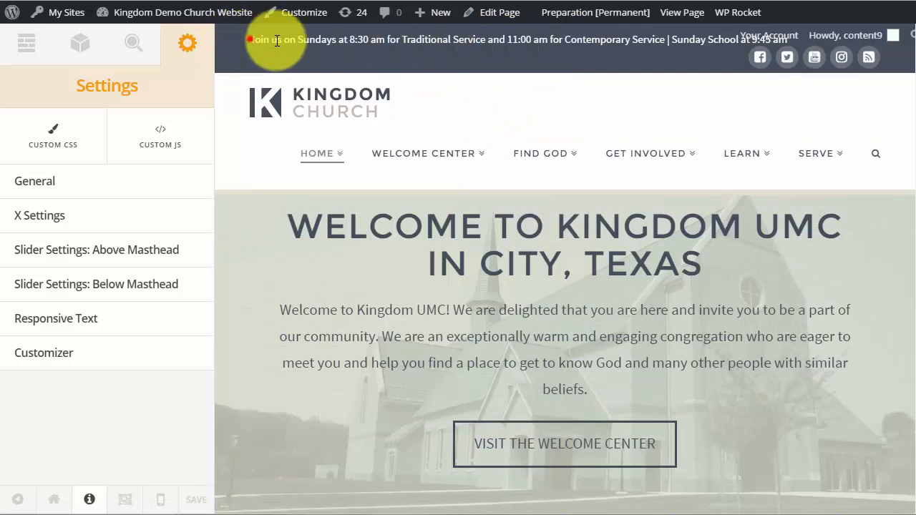
mouse_move(337, 43)
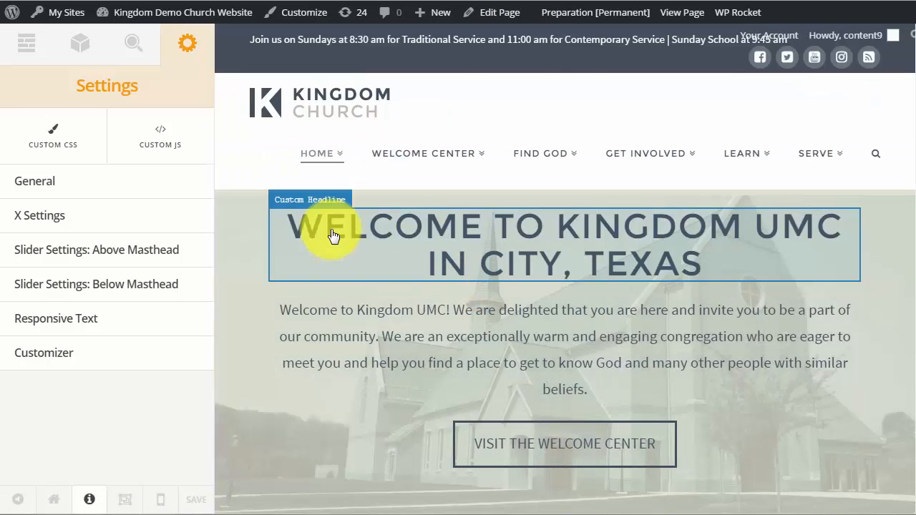
- Set the Below Masthead slider to Revolution Slider: Church Home
click(95, 284)
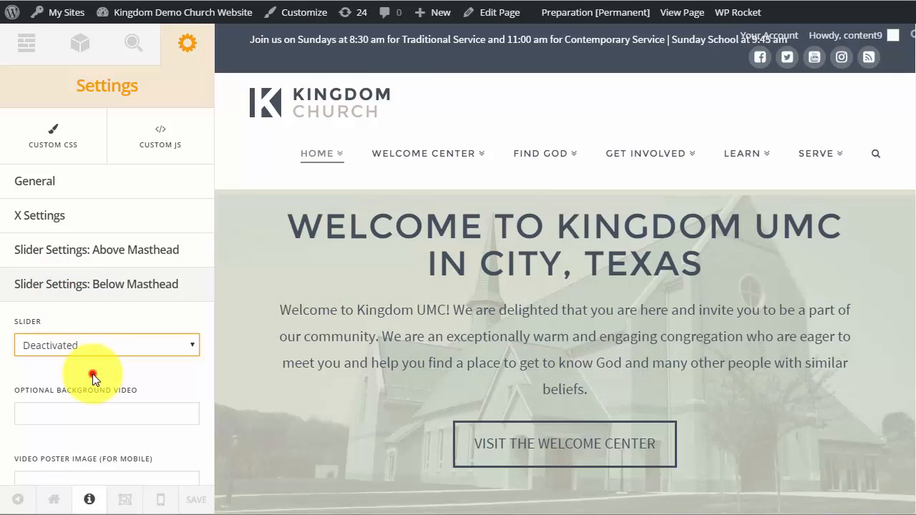
click(106, 345)
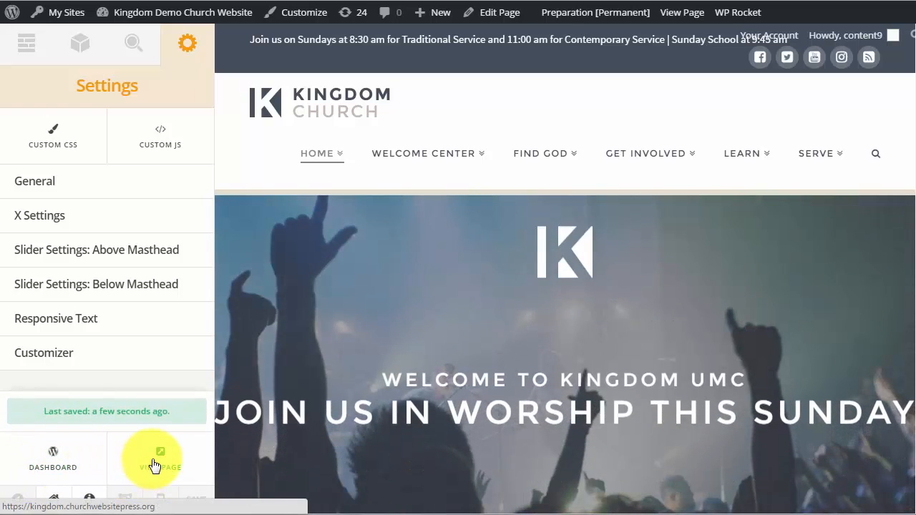
- Deactivate the Below Masthead slider and confirm Above Masthead is also Deactivated
right_click(160, 465)
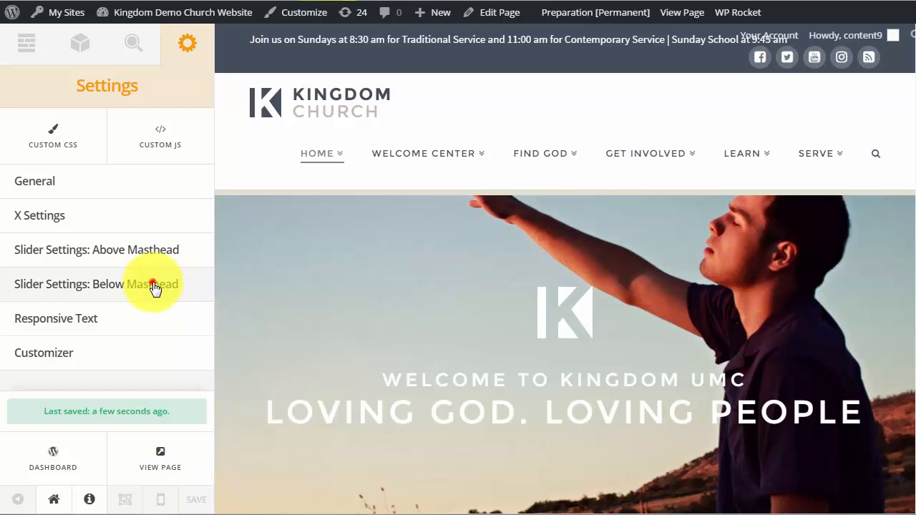
click(96, 284)
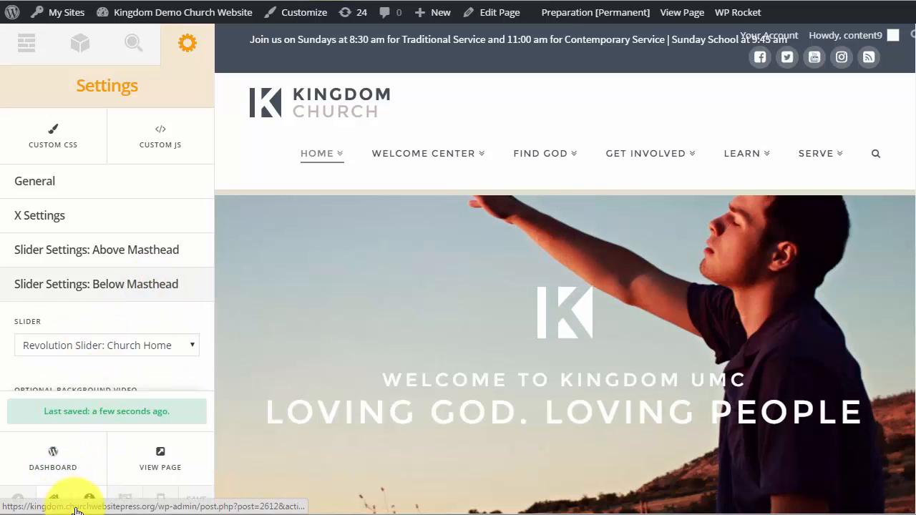
click(105, 345)
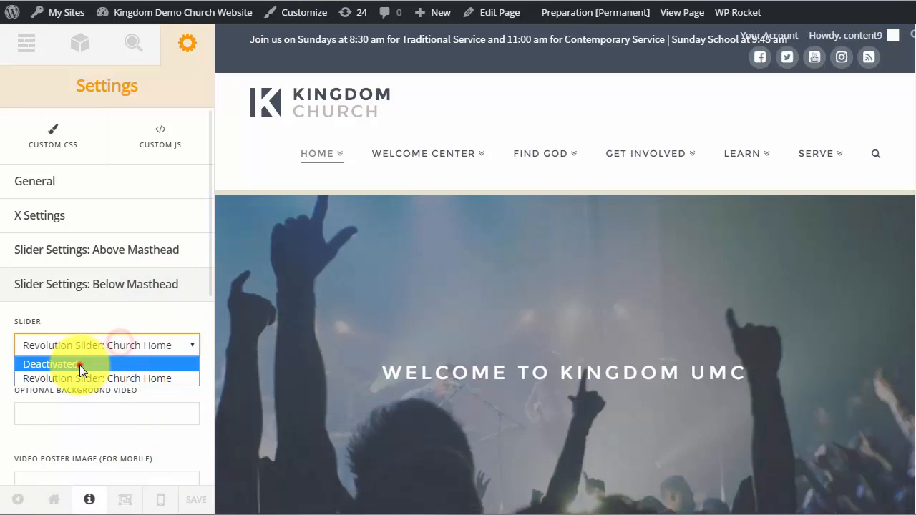
click(50, 364)
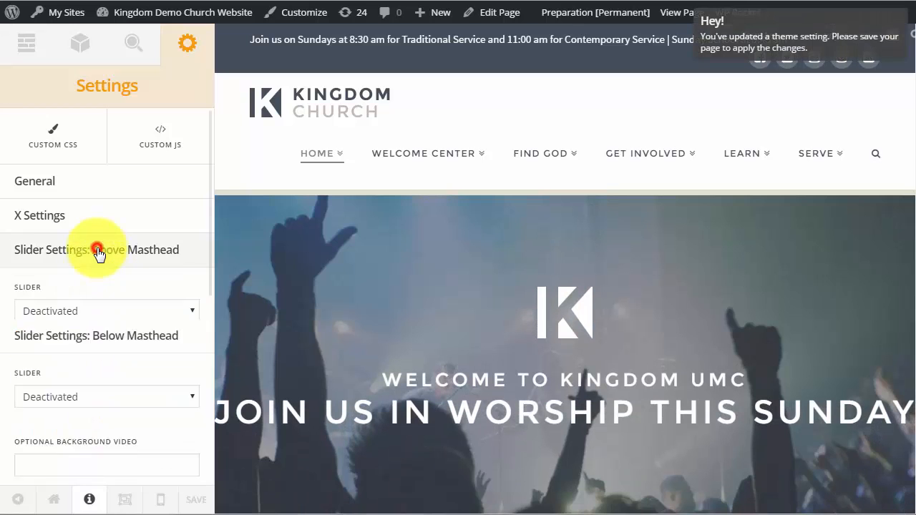
click(106, 310)
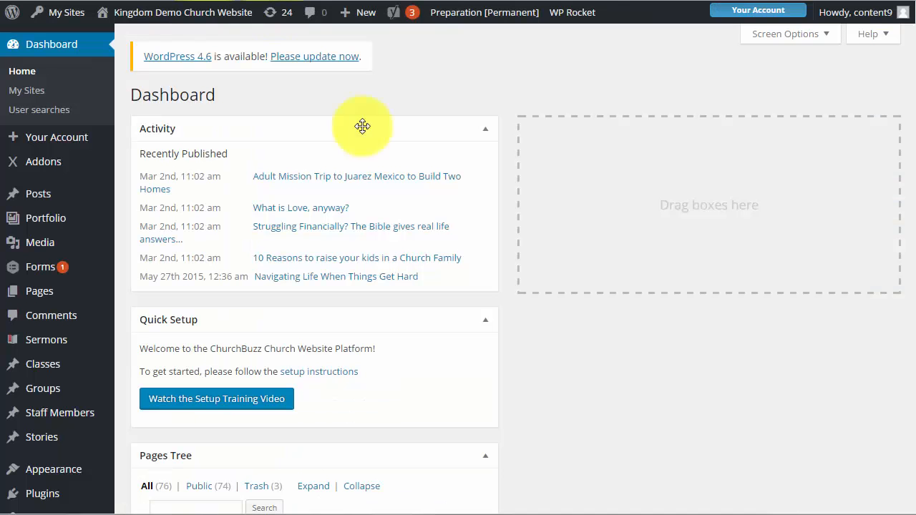
mouse_move(57, 138)
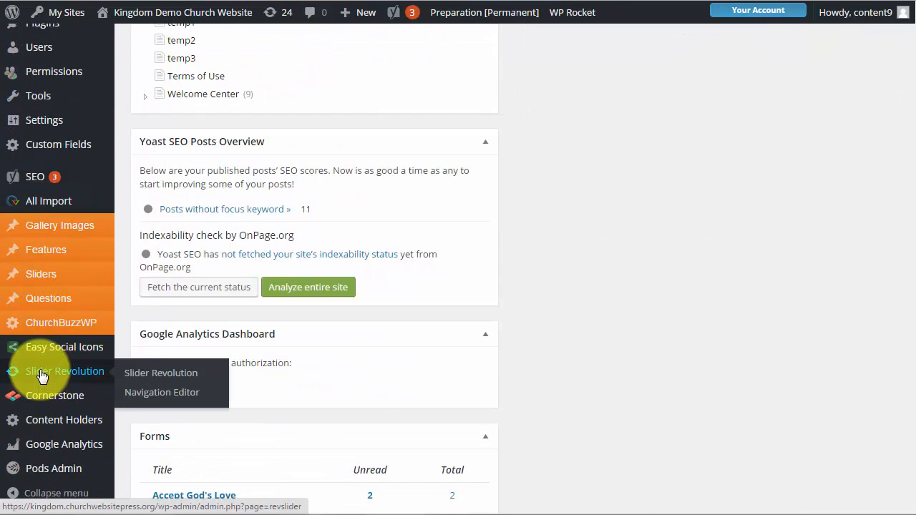
- Open the Slider Revolution list showing the Church Home slider
click(65, 371)
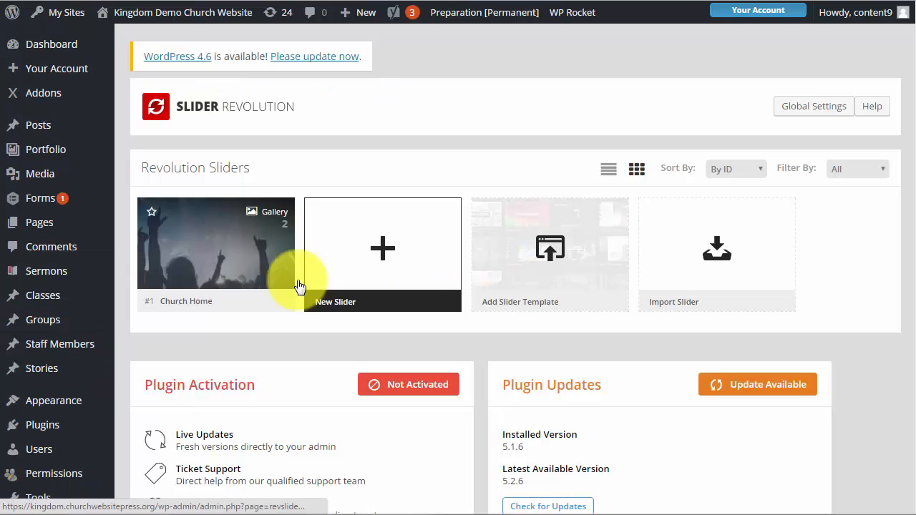
mouse_move(199, 241)
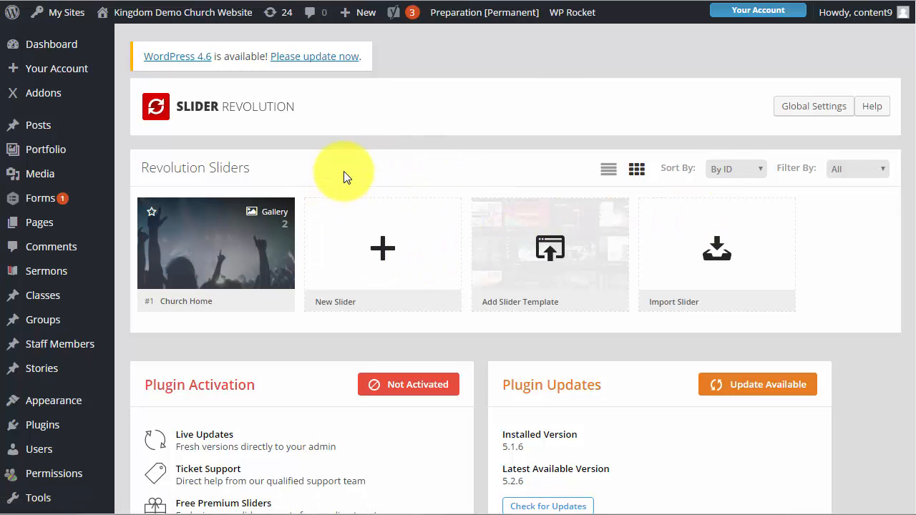
mouse_move(351, 165)
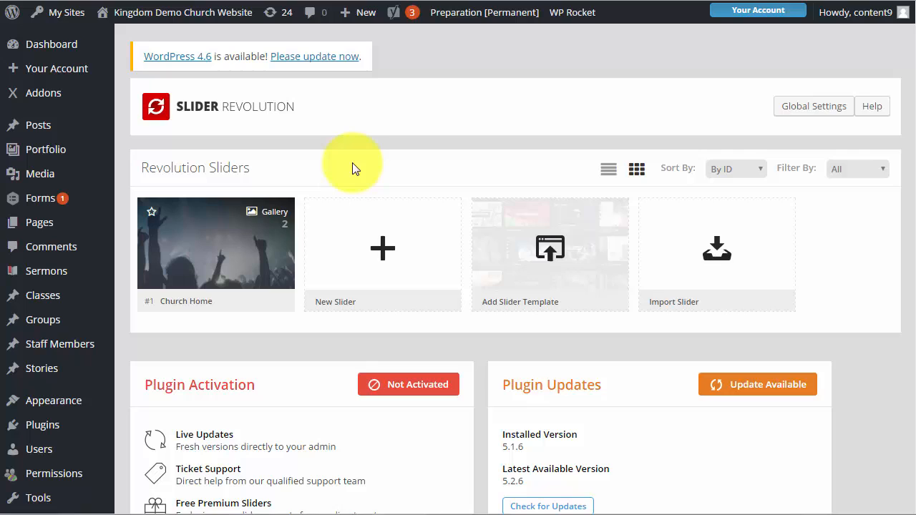
mouse_move(379, 159)
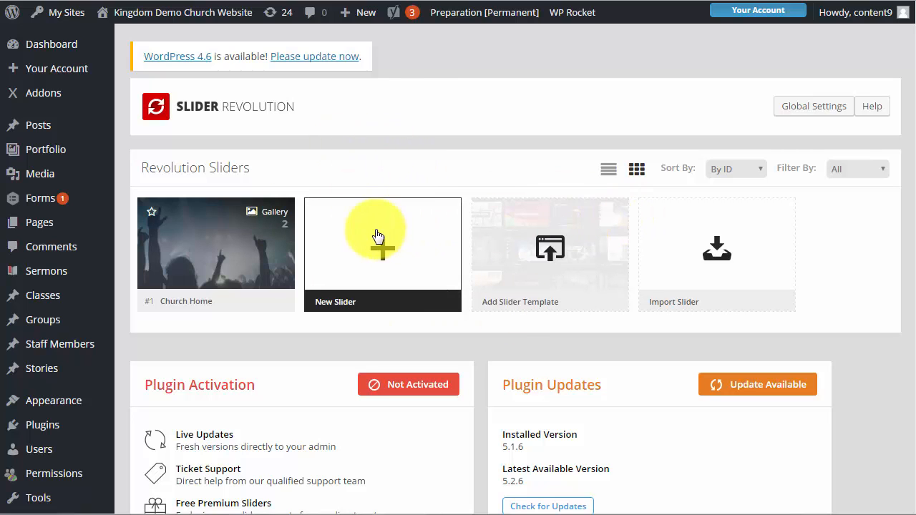
mouse_move(333, 158)
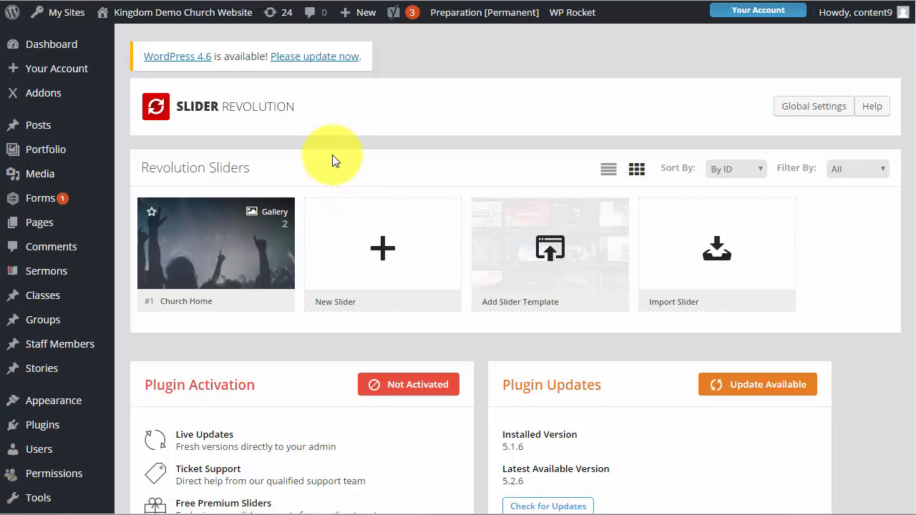
mouse_move(367, 137)
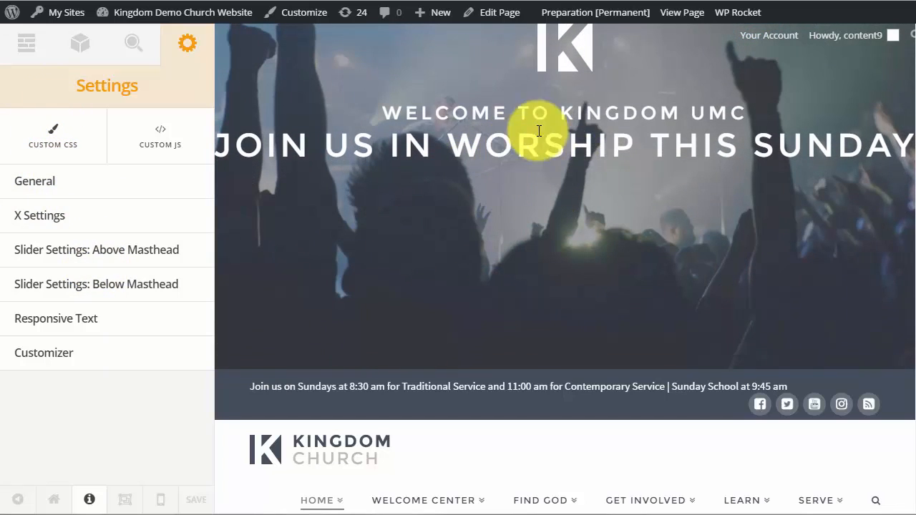
- Scroll past the slider to the Welcome section and open its row layout settings
scroll(down, 3)
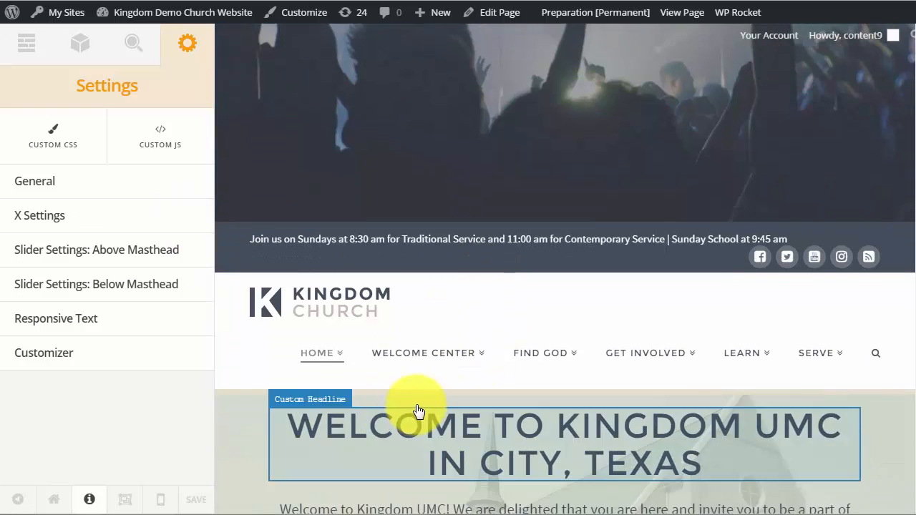
scroll(down, 3)
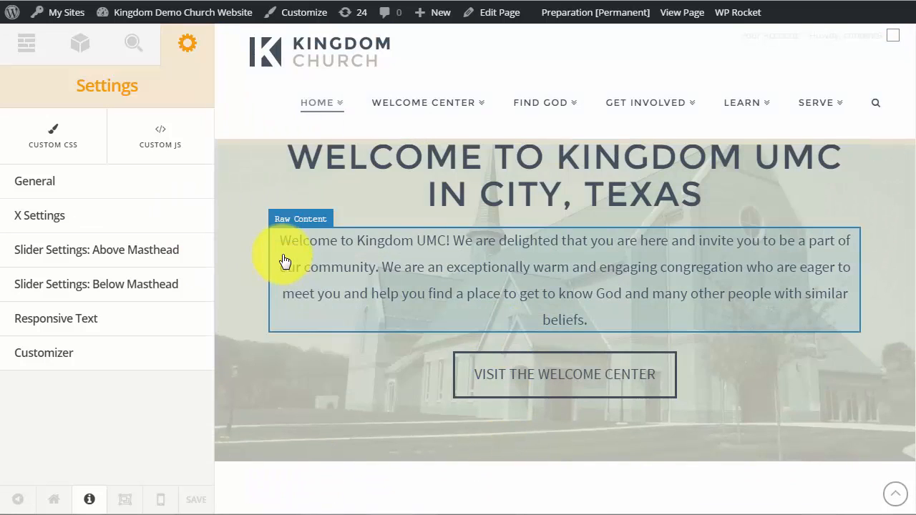
mouse_move(357, 246)
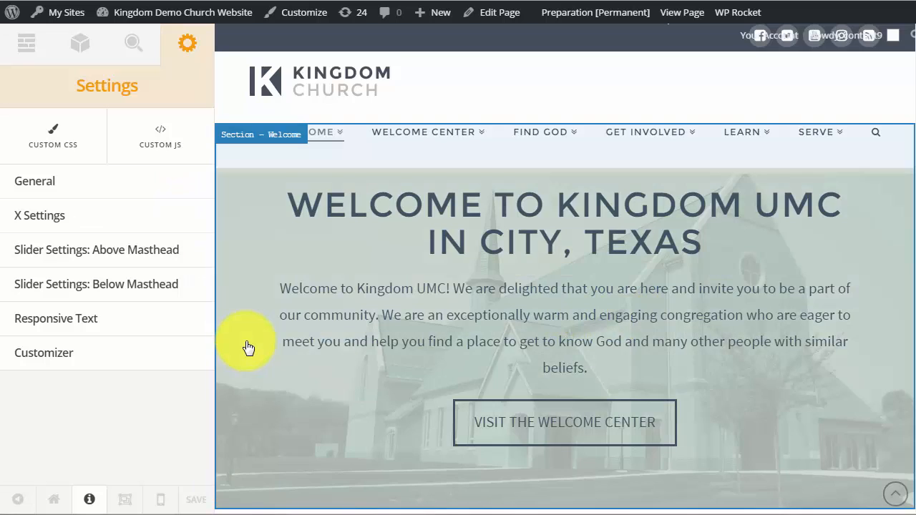
click(133, 43)
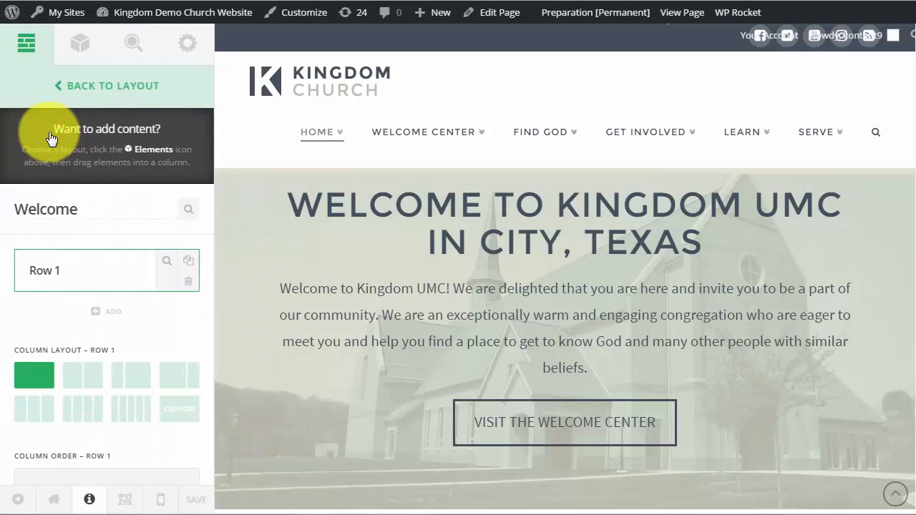
mouse_move(111, 268)
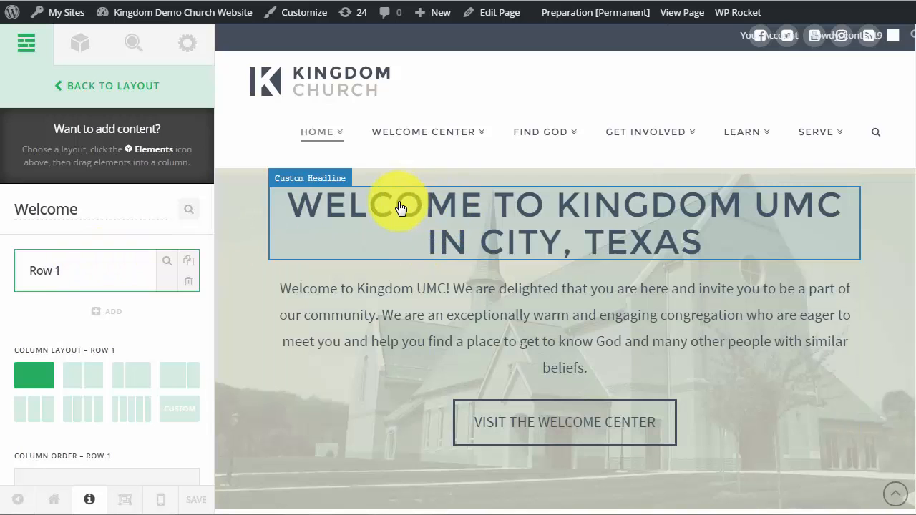
mouse_move(111, 313)
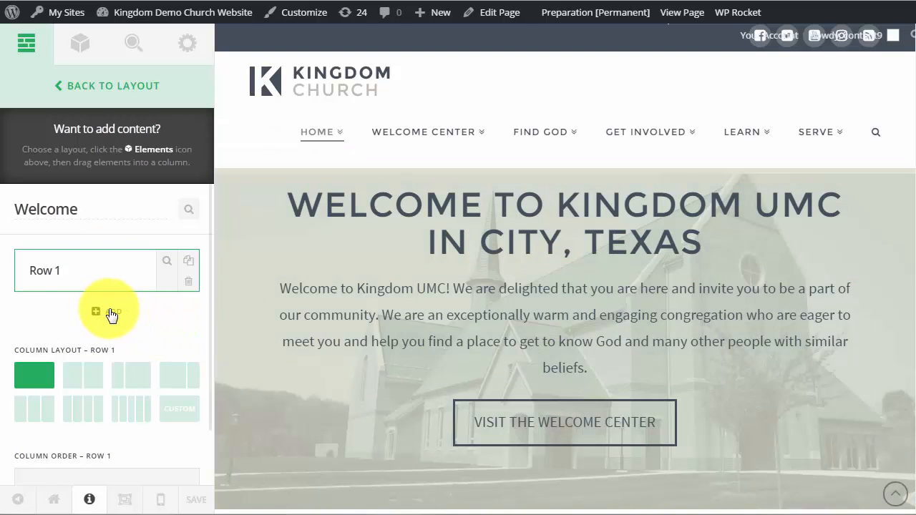
- Add an empty Row 2 beneath Row 1 in the Welcome section
click(95, 311)
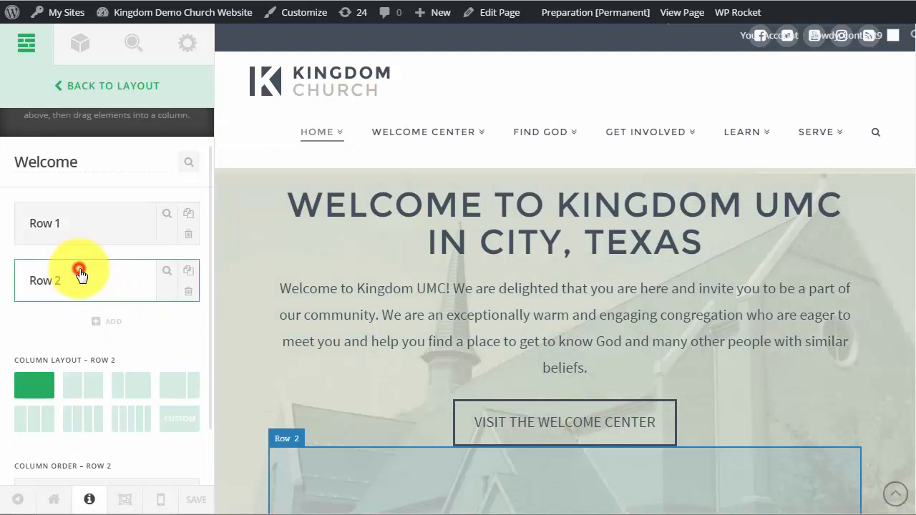
scroll(down, 3)
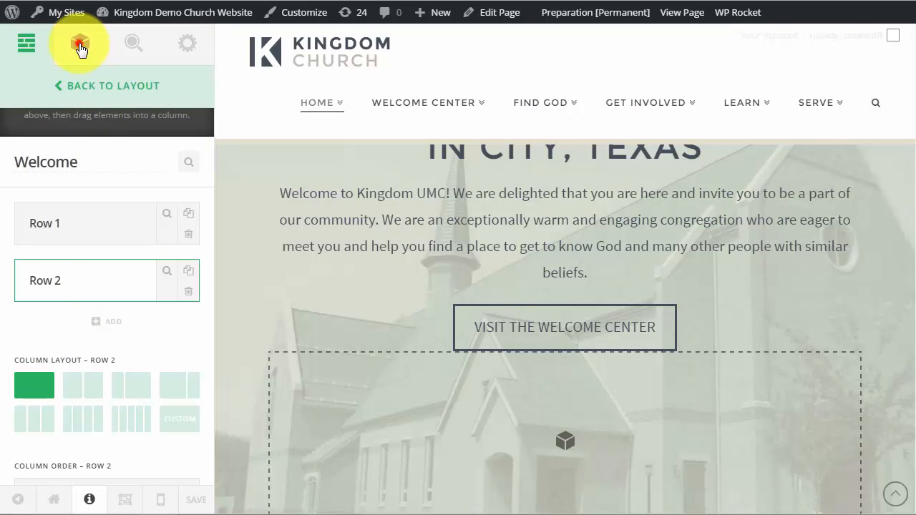
- Place a Revolution Slider element in Row 2 and select the Church Home slider
click(79, 43)
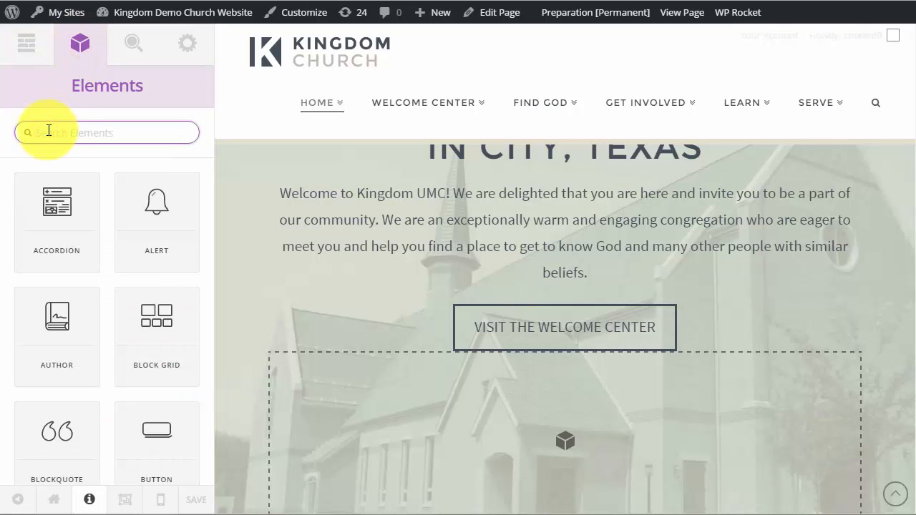
text(Rev)
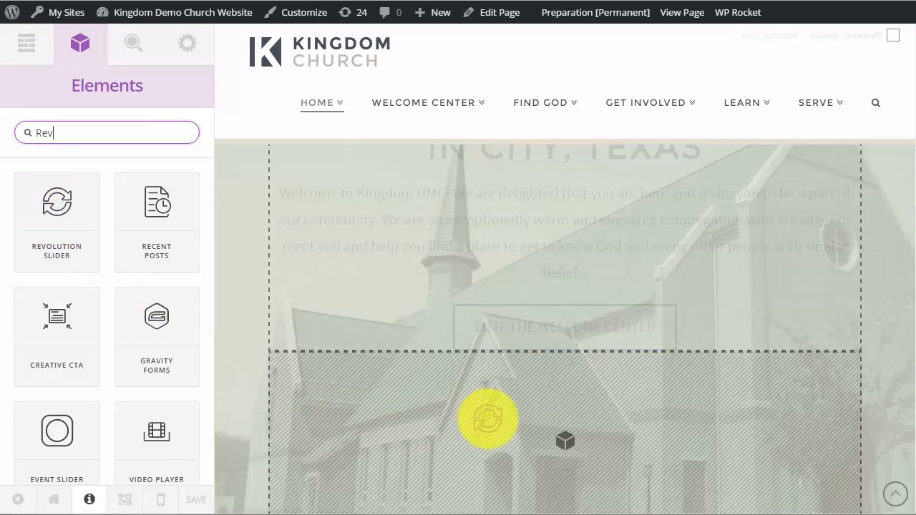
click(487, 418)
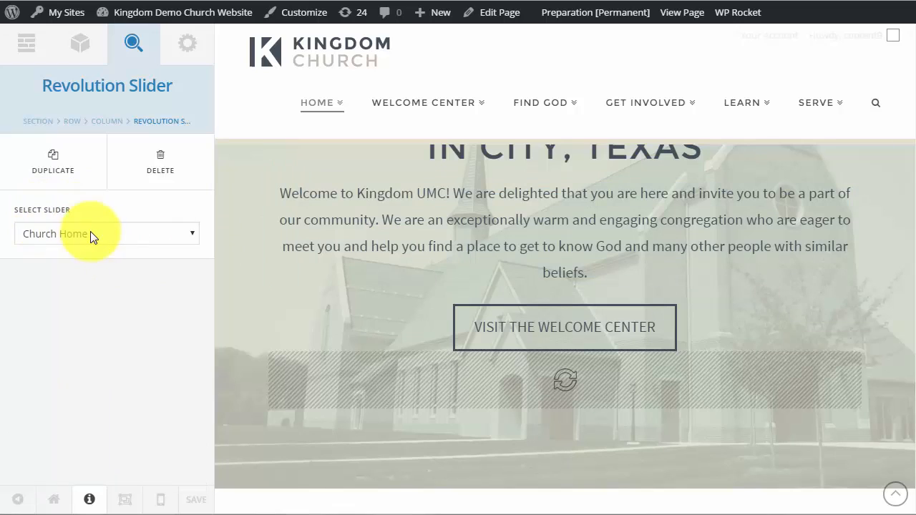
click(106, 234)
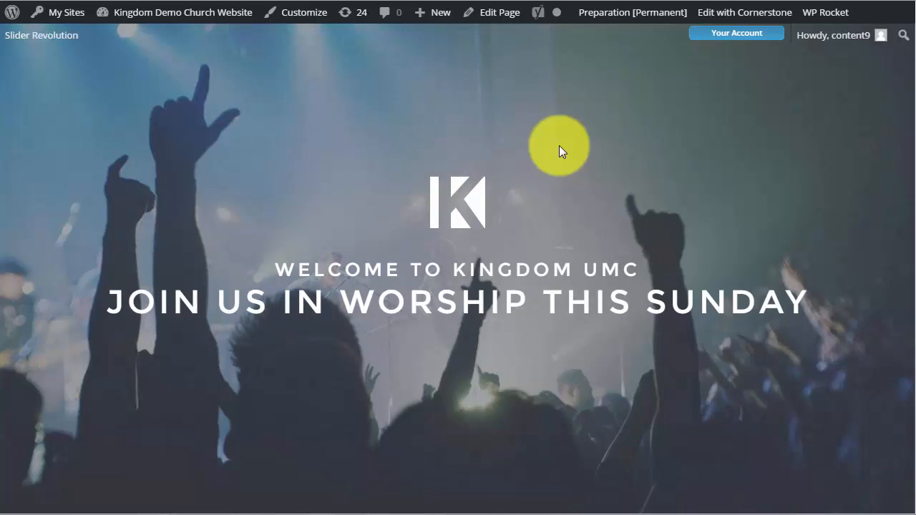
mouse_move(251, 267)
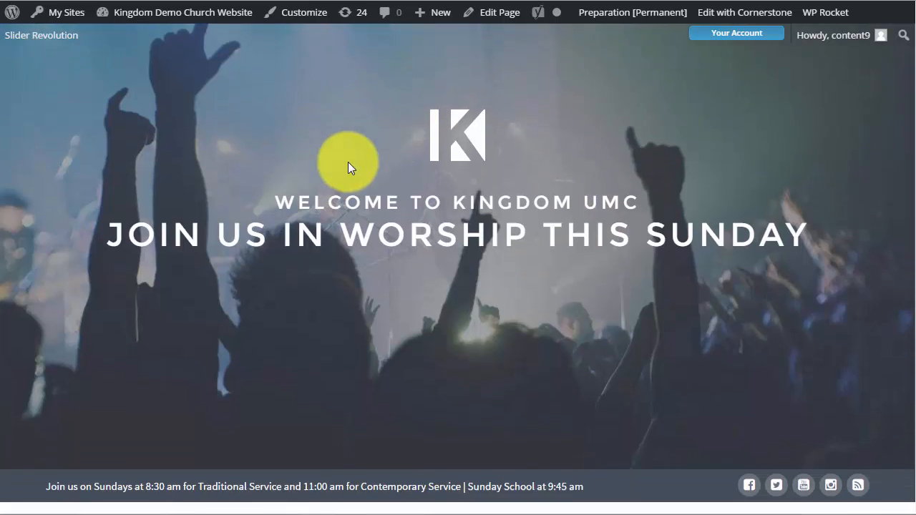
scroll(down, 3)
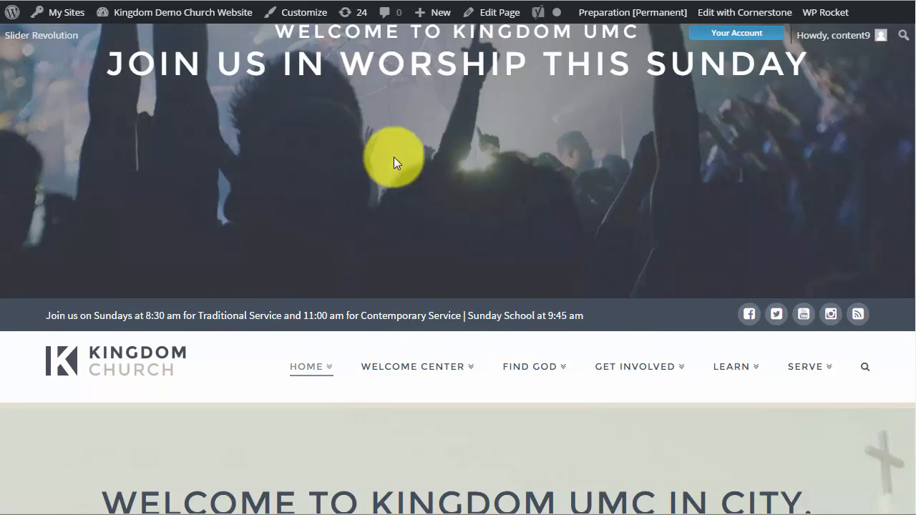
scroll(down, 3)
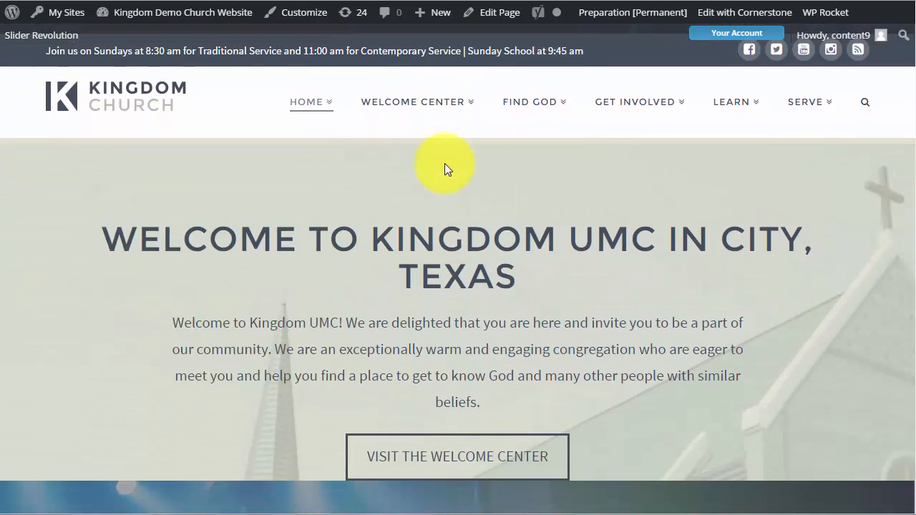
scroll(down, 3)
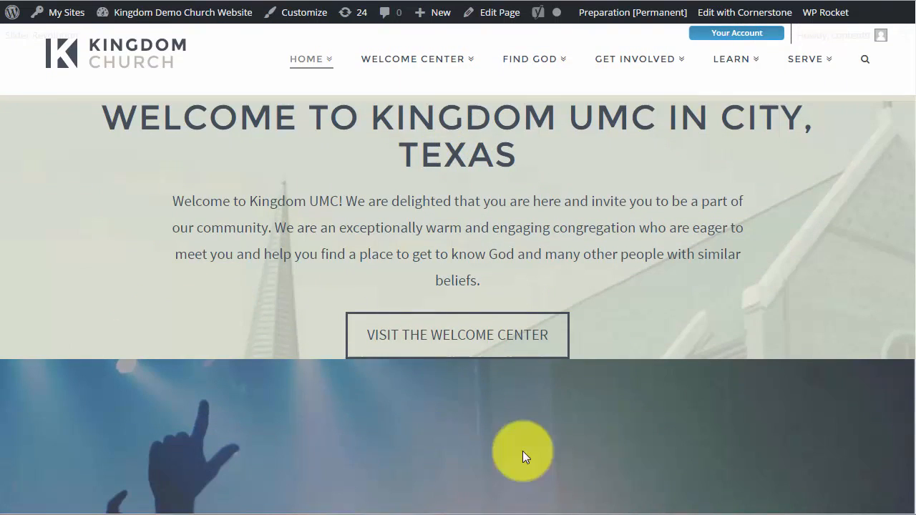
scroll(down, 3)
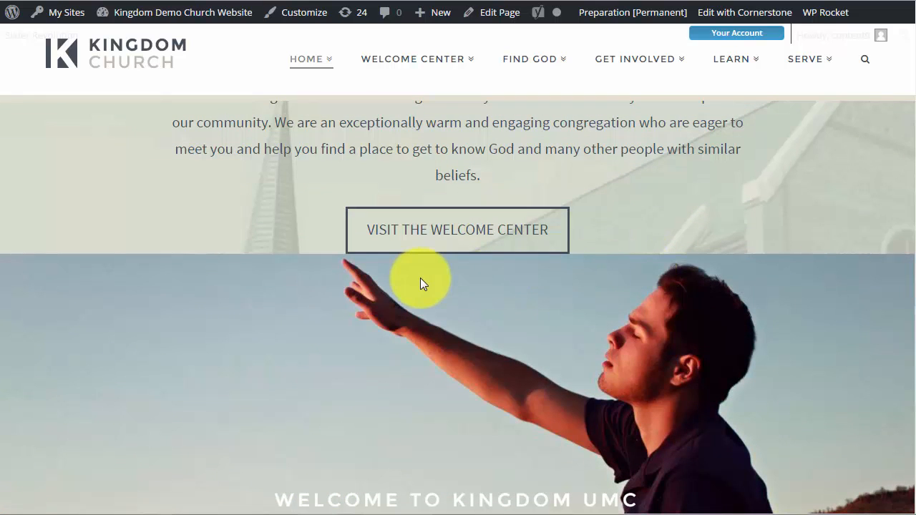
mouse_move(244, 286)
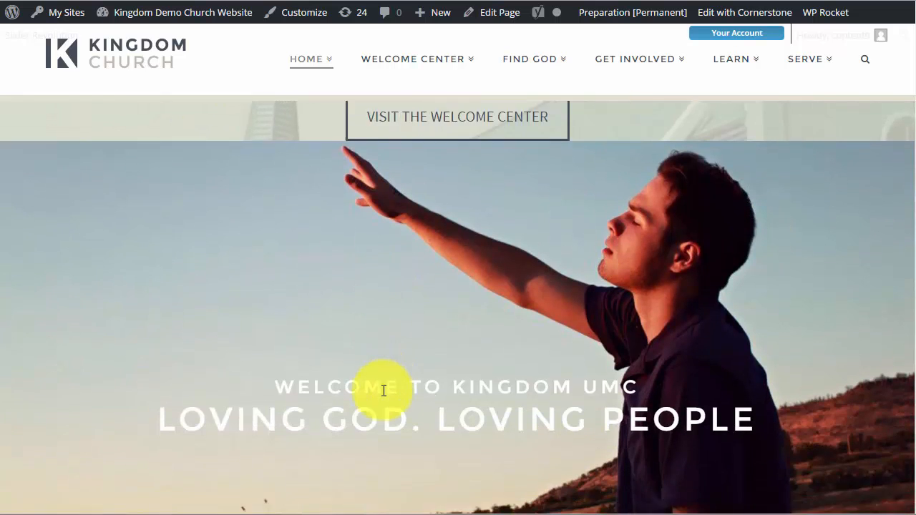
scroll(down, 3)
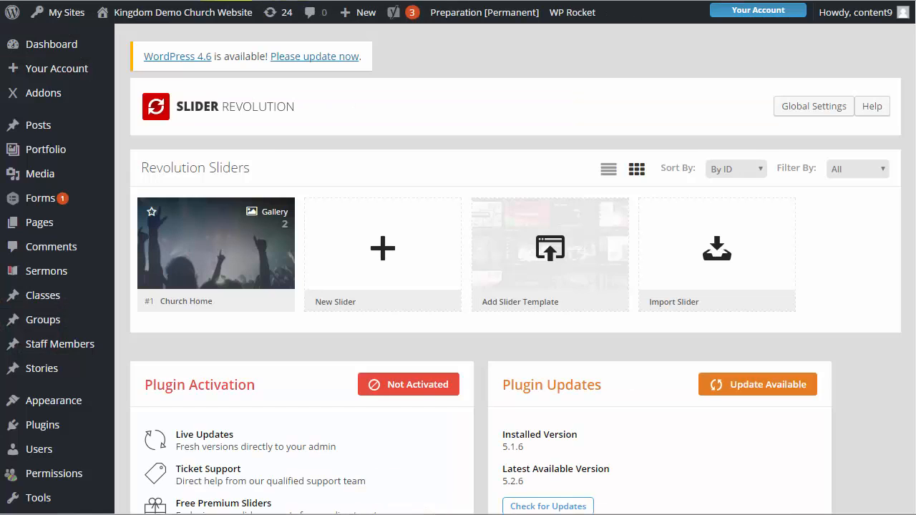
- Open the Church Home slider's Slider Settings, choosing Leave at the browser prompt
scroll(down, 3)
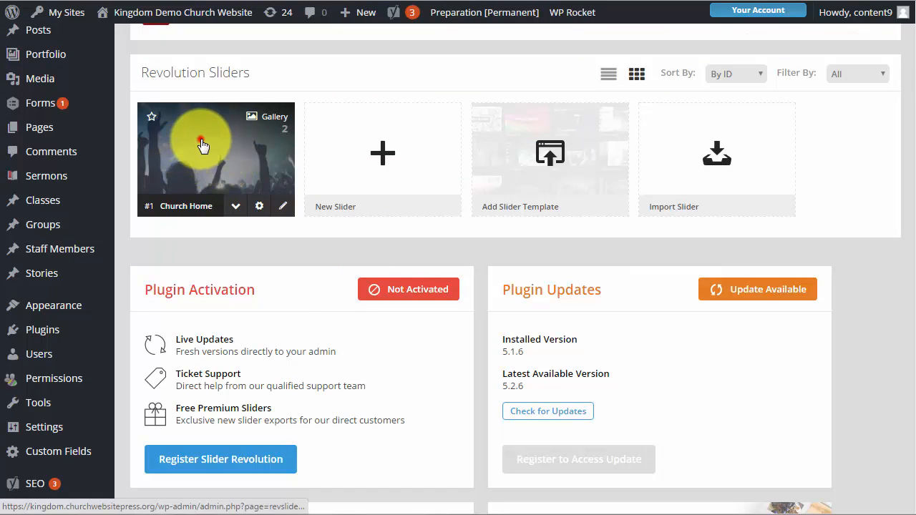
mouse_move(204, 145)
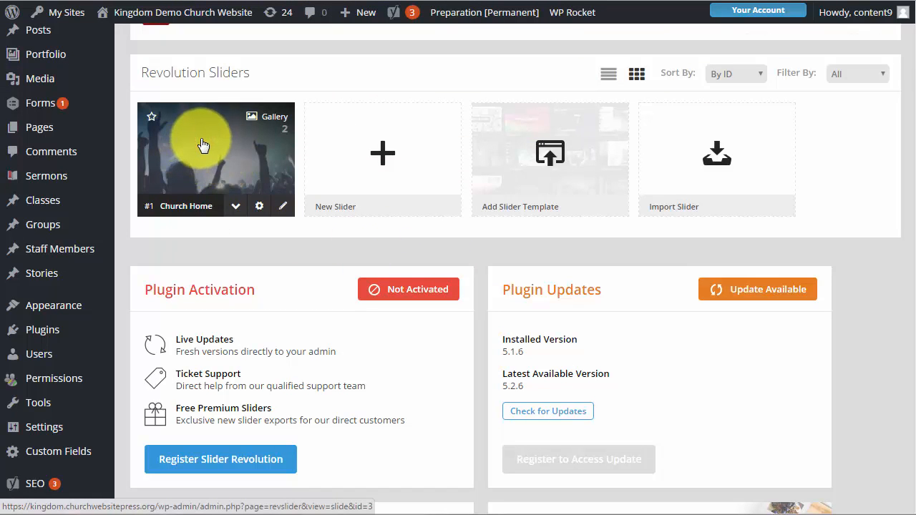
mouse_move(222, 139)
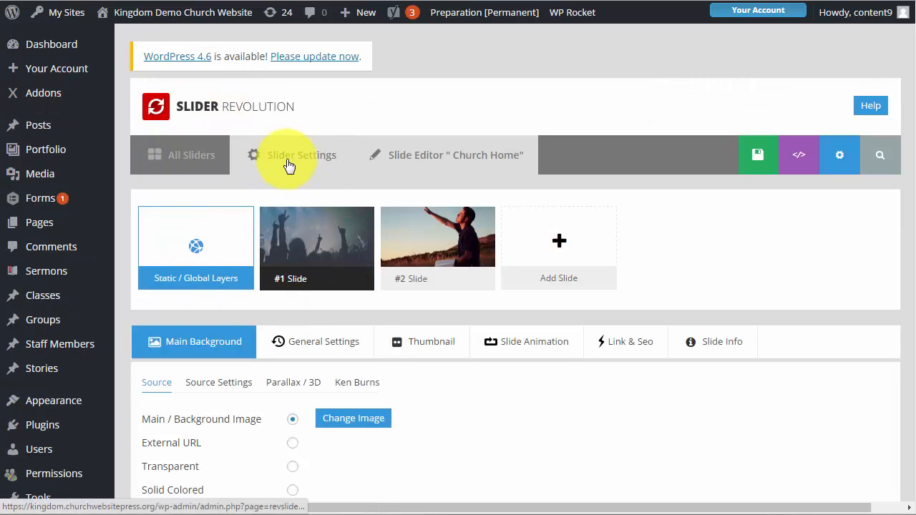
click(302, 155)
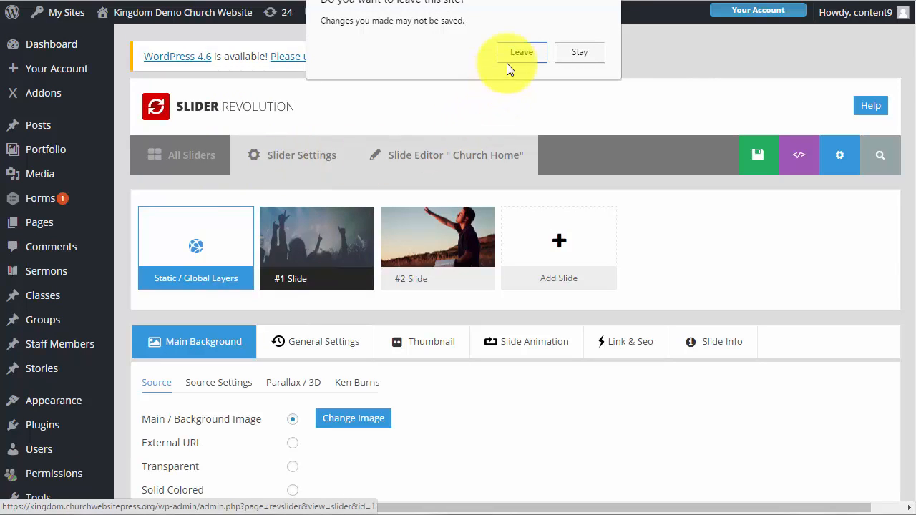
click(521, 51)
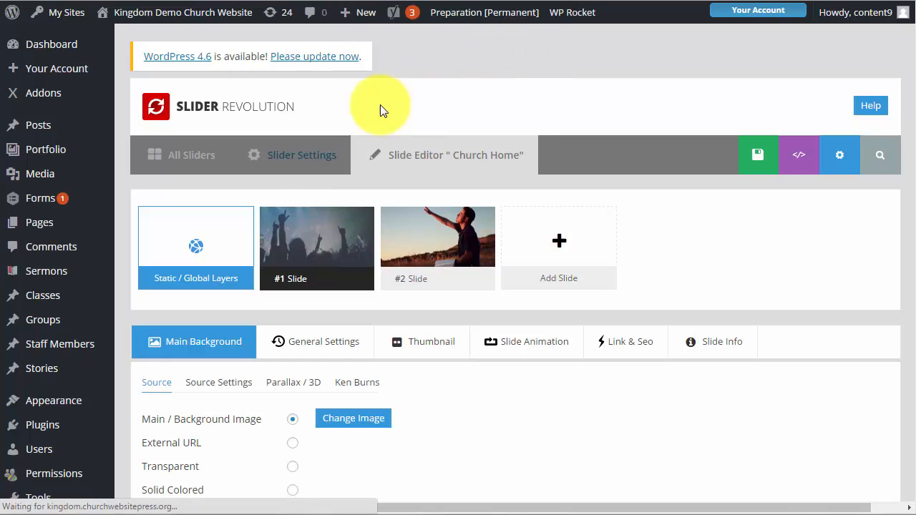
- Try Full-Width and Full-Screen, then set the Church Home slider layout to Auto and save
click(301, 155)
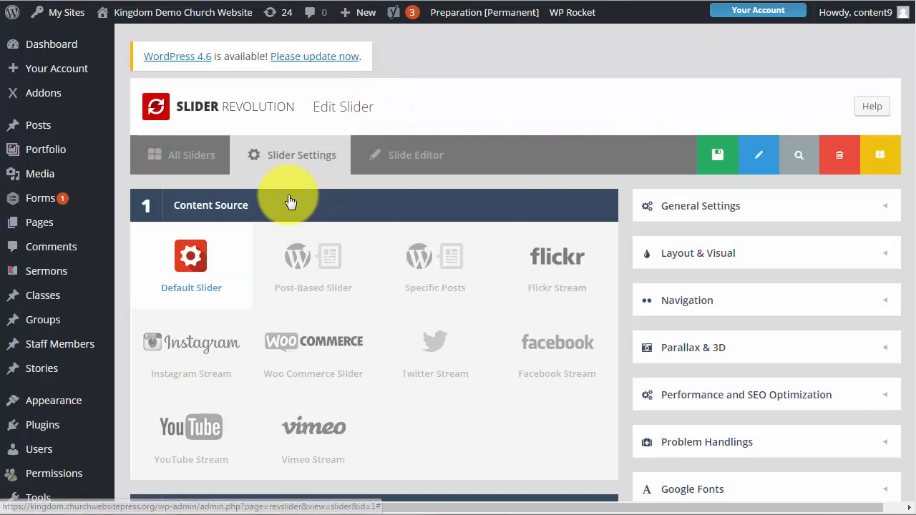
scroll(down, 3)
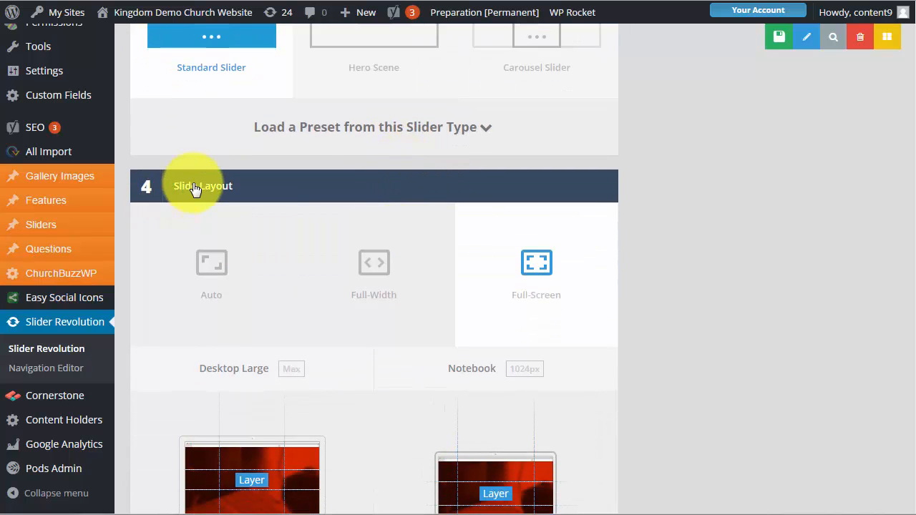
scroll(down, 3)
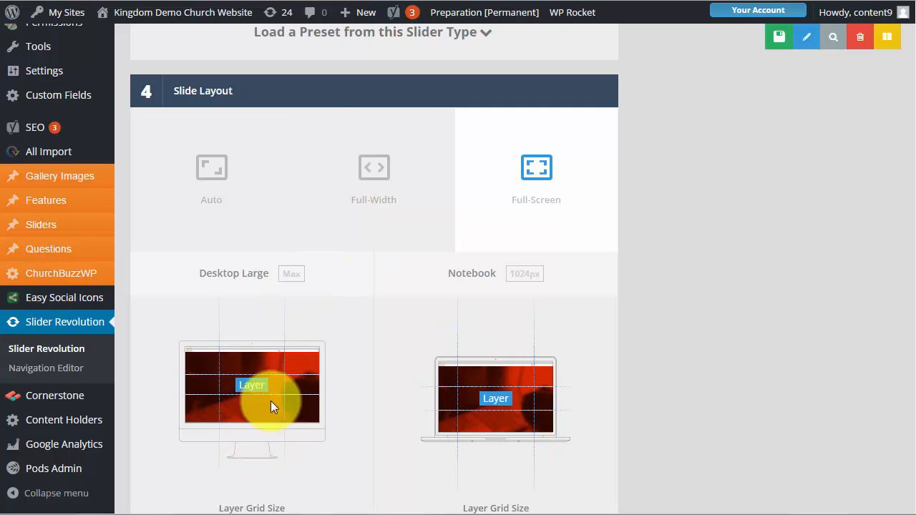
click(373, 167)
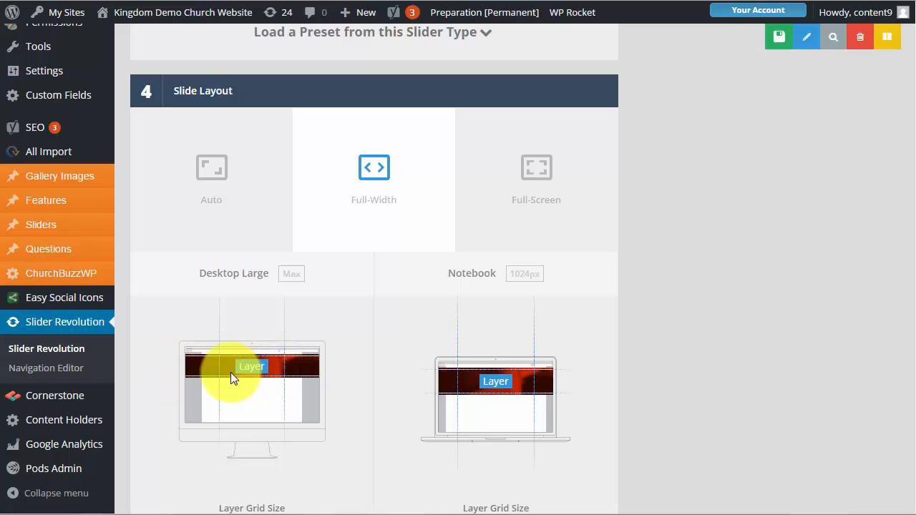
mouse_move(222, 369)
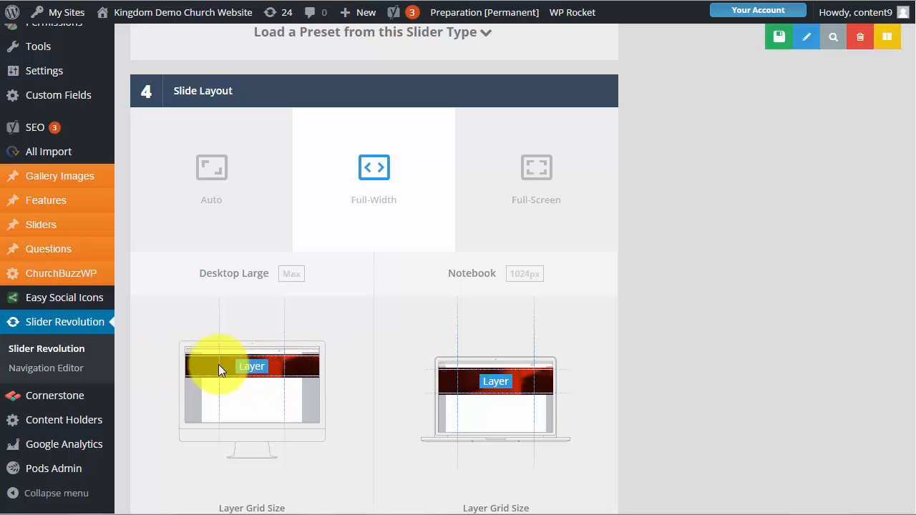
click(536, 167)
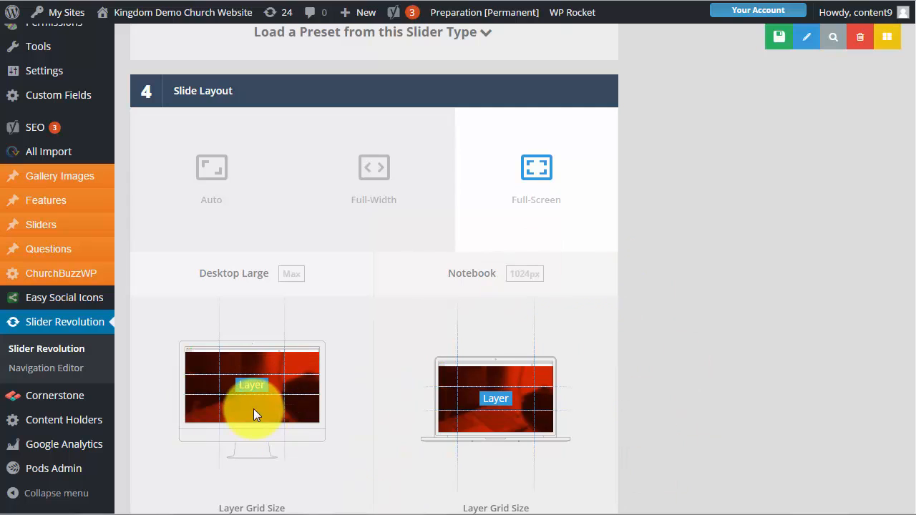
click(212, 169)
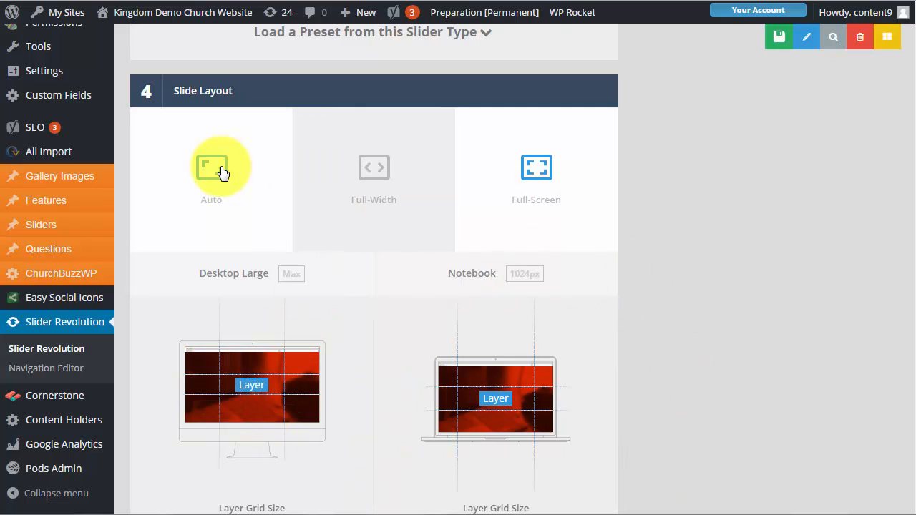
click(211, 167)
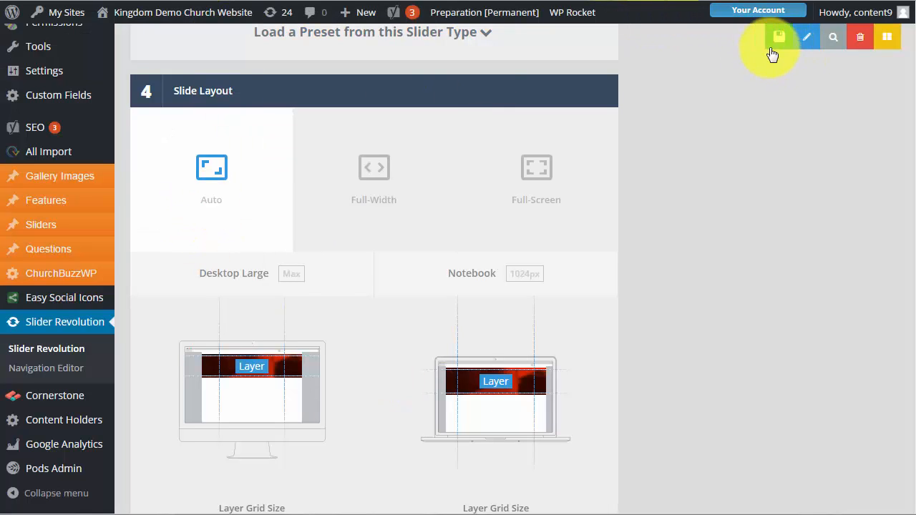
click(779, 37)
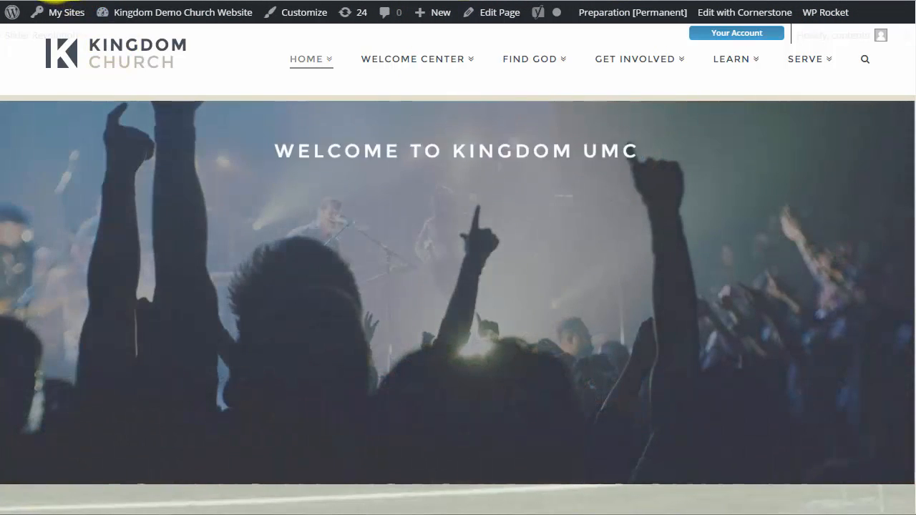
- Scroll down the homepage to inspect the Auto-layout slider boxed in the Welcome row
scroll(down, 3)
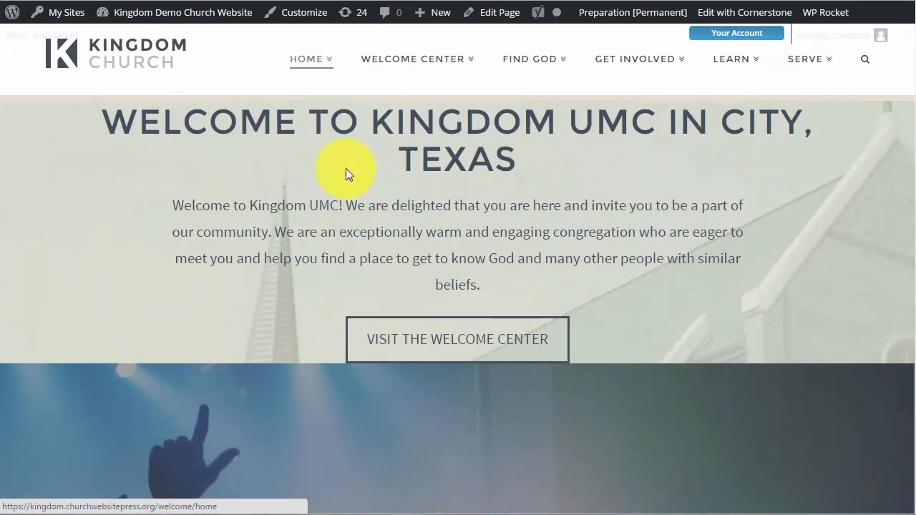
mouse_move(628, 154)
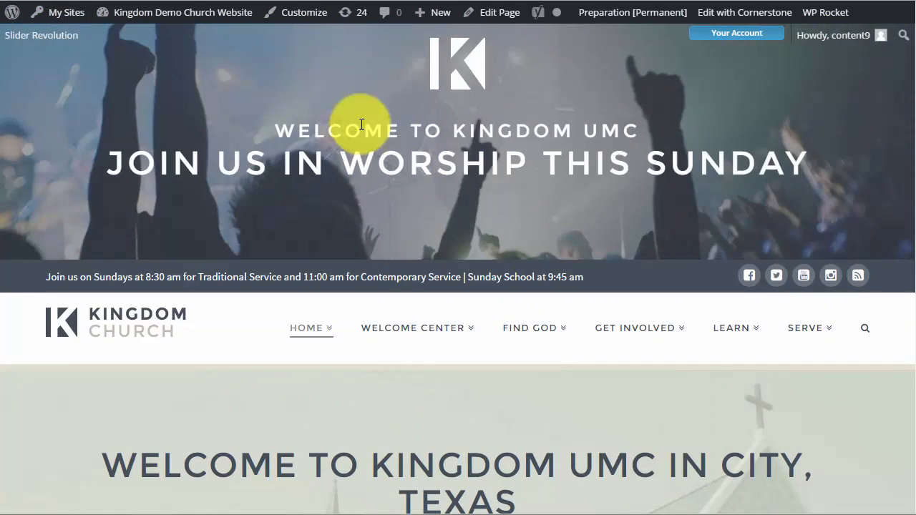
scroll(down, 3)
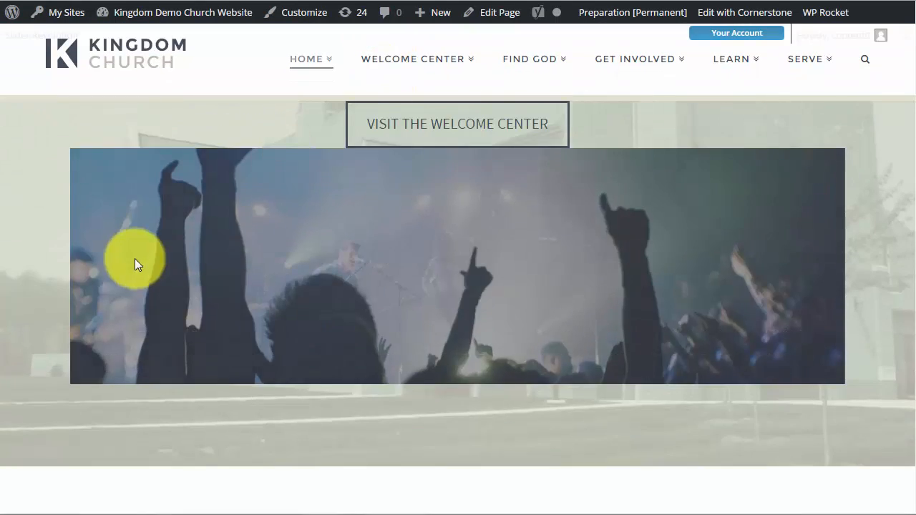
scroll(down, 3)
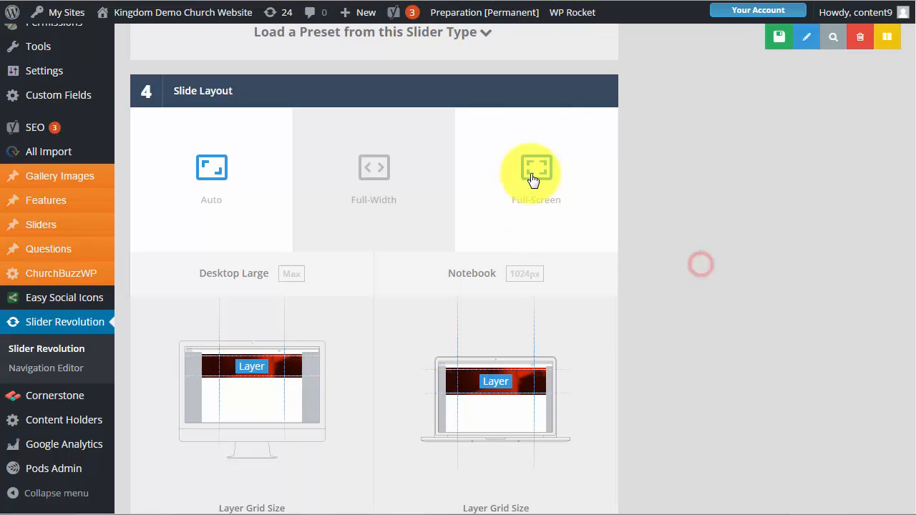
- Switch the Church Home slider layout back to Full-Screen and save it
click(536, 168)
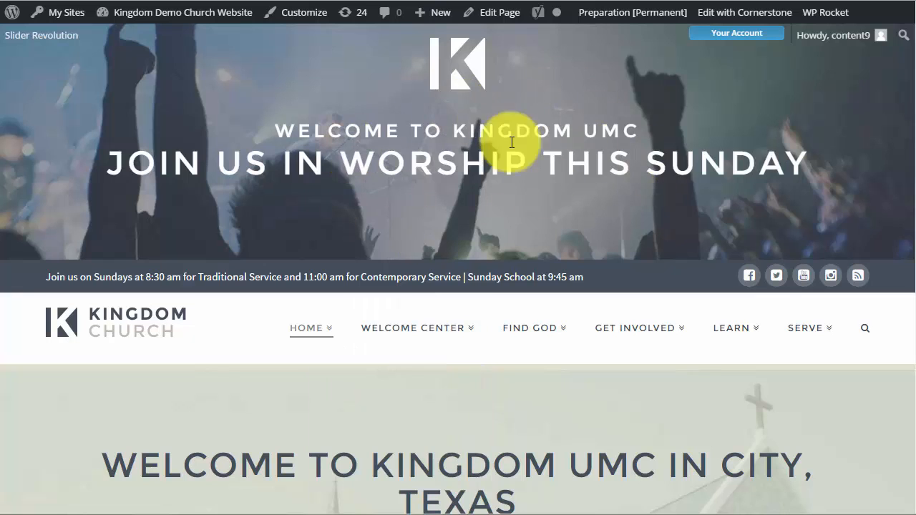
scroll(down, 3)
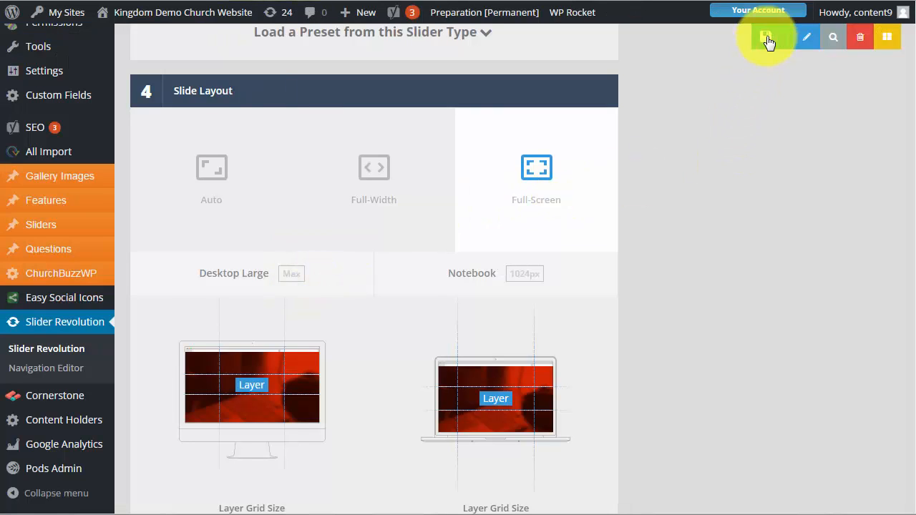
click(779, 37)
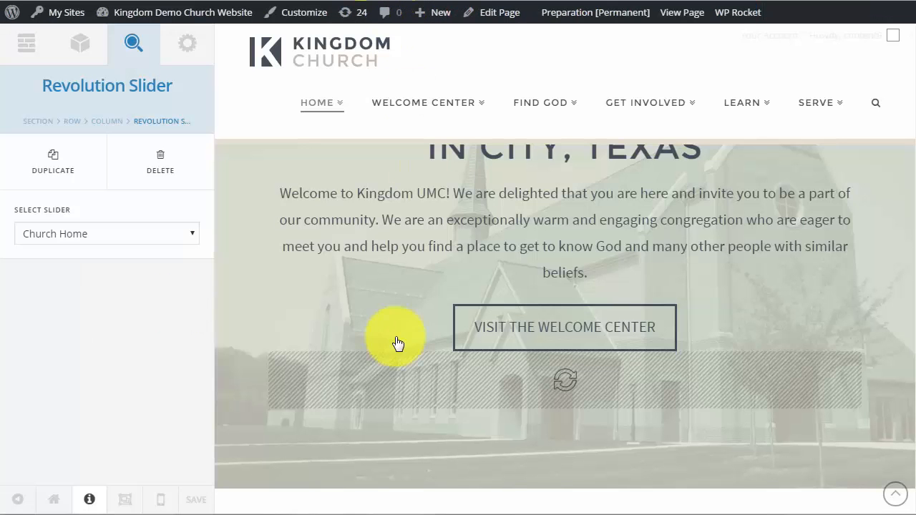
- Reload the homepage and scroll to check the slider placements
click(399, 343)
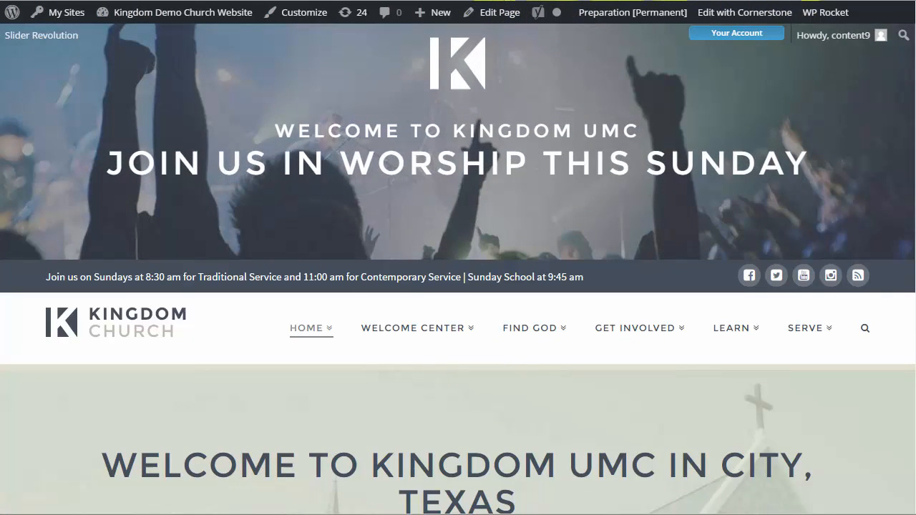
click(511, 207)
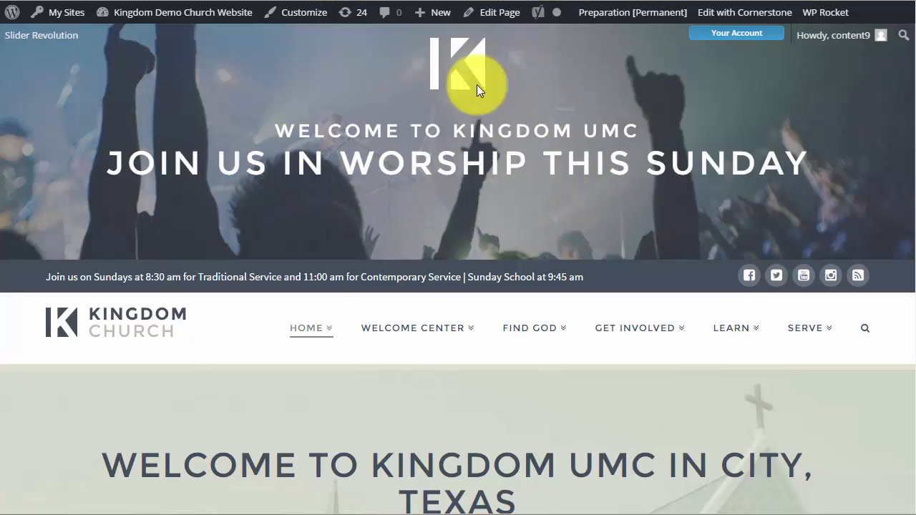
scroll(down, 3)
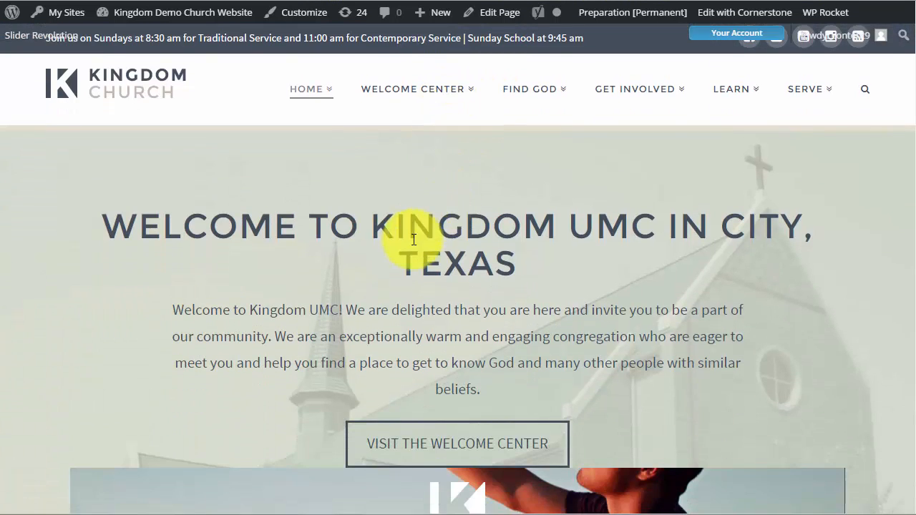
scroll(down, 3)
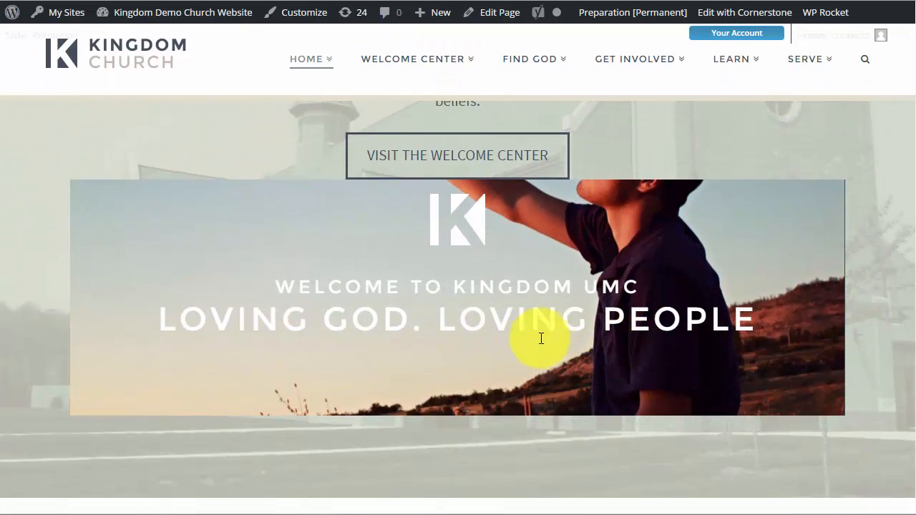